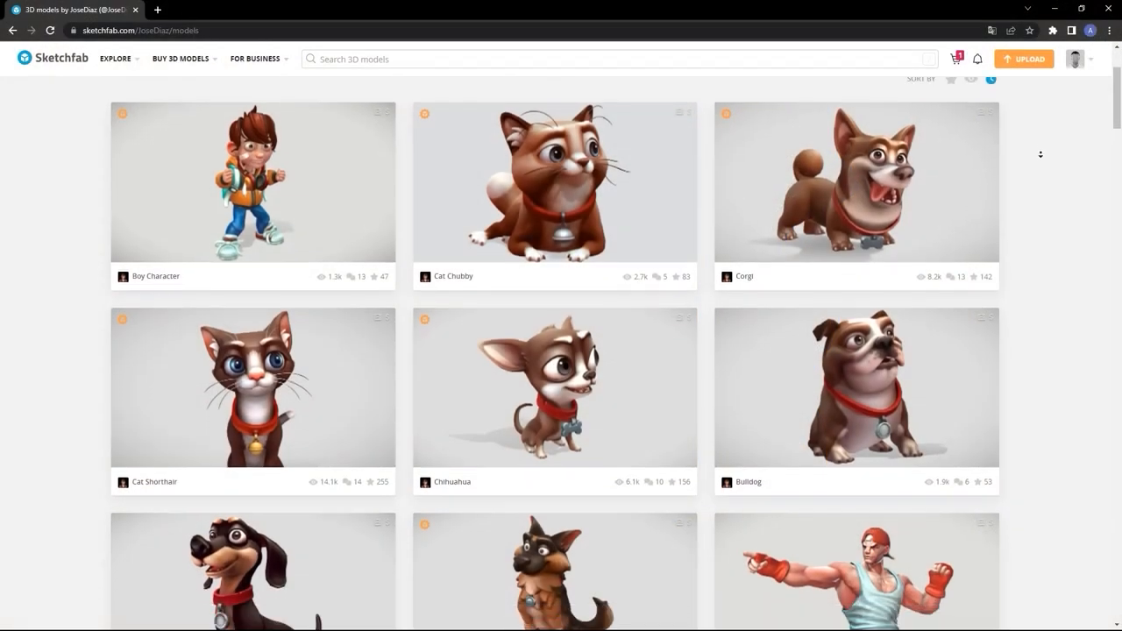
Scroll the seller's model gallery down past the Mammoth and Mandrill to the Coyote row.
{"action": "scroll", "scroll_direction": "down", "scroll_amount": 3}
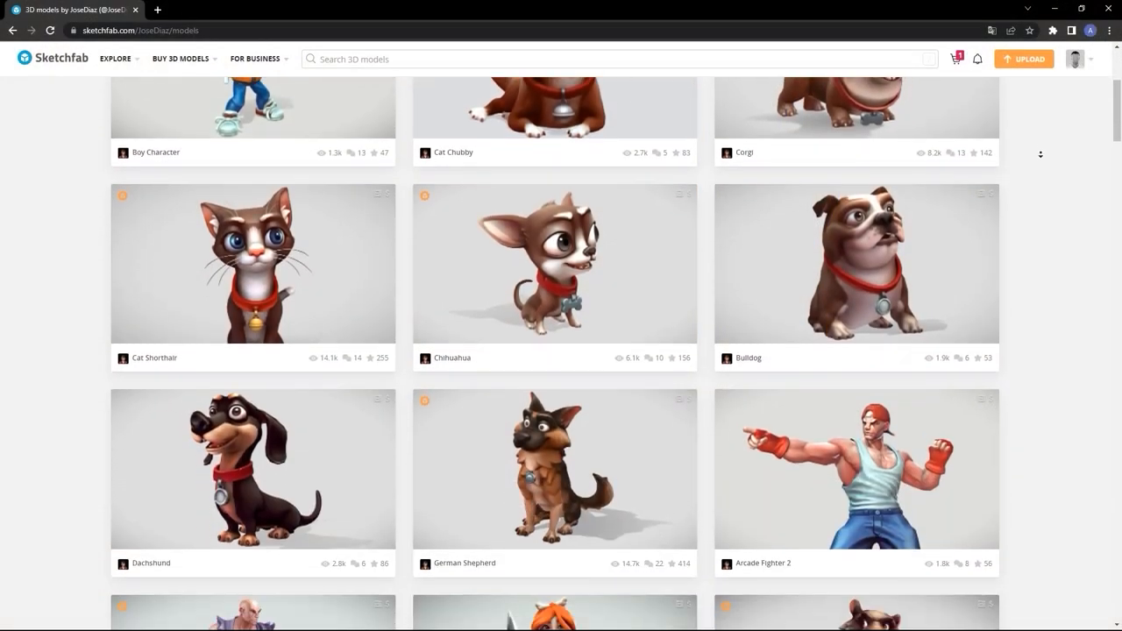
{"action": "scroll", "scroll_direction": "down", "scroll_amount": 3}
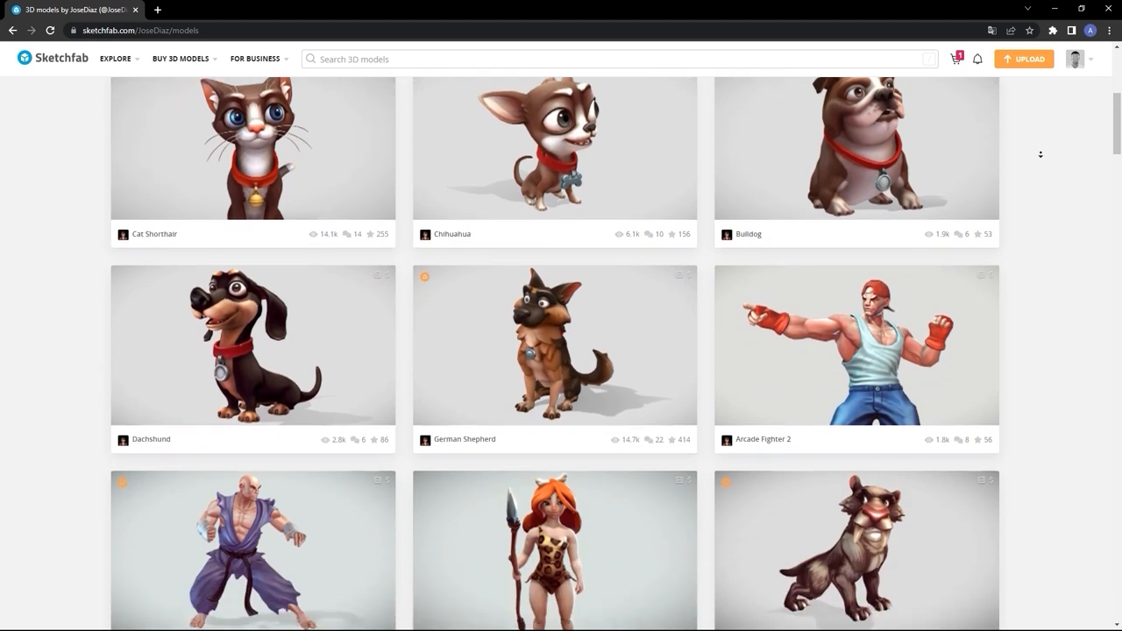
{"action": "scroll", "scroll_direction": "down", "scroll_amount": 3}
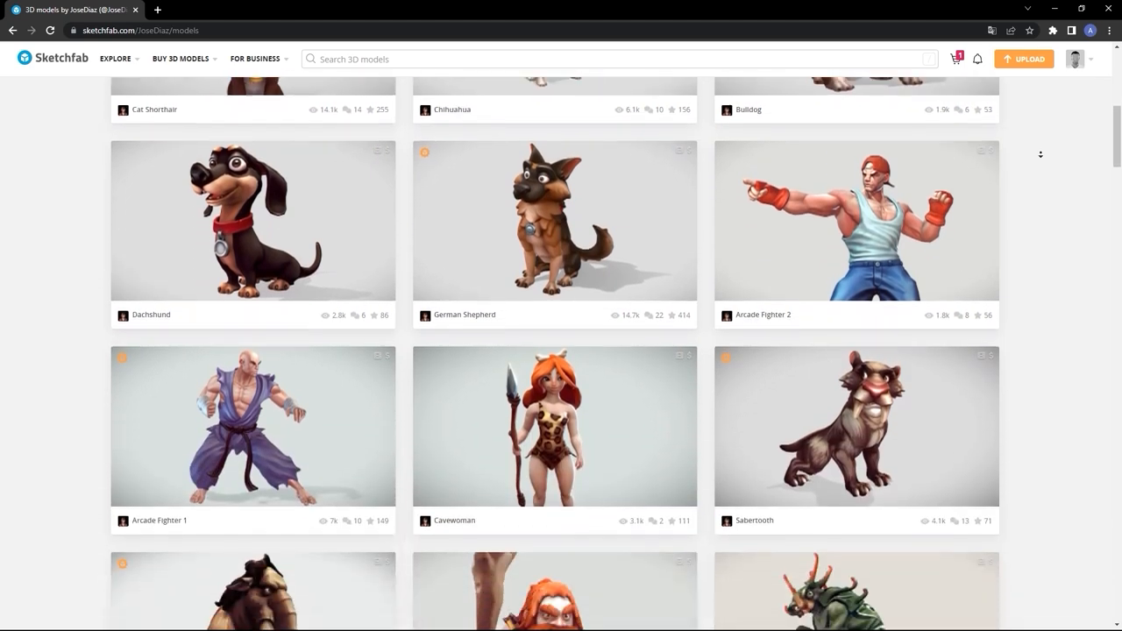
{"action": "scroll", "scroll_direction": "down", "scroll_amount": 3}
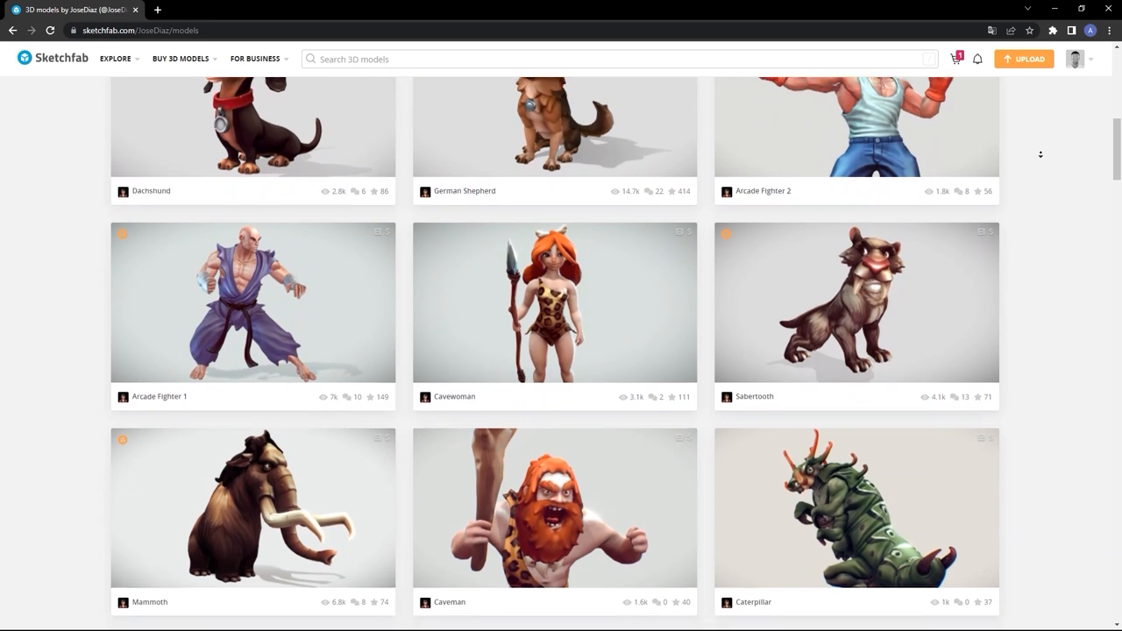
{"action": "scroll", "scroll_direction": "down", "scroll_amount": 3}
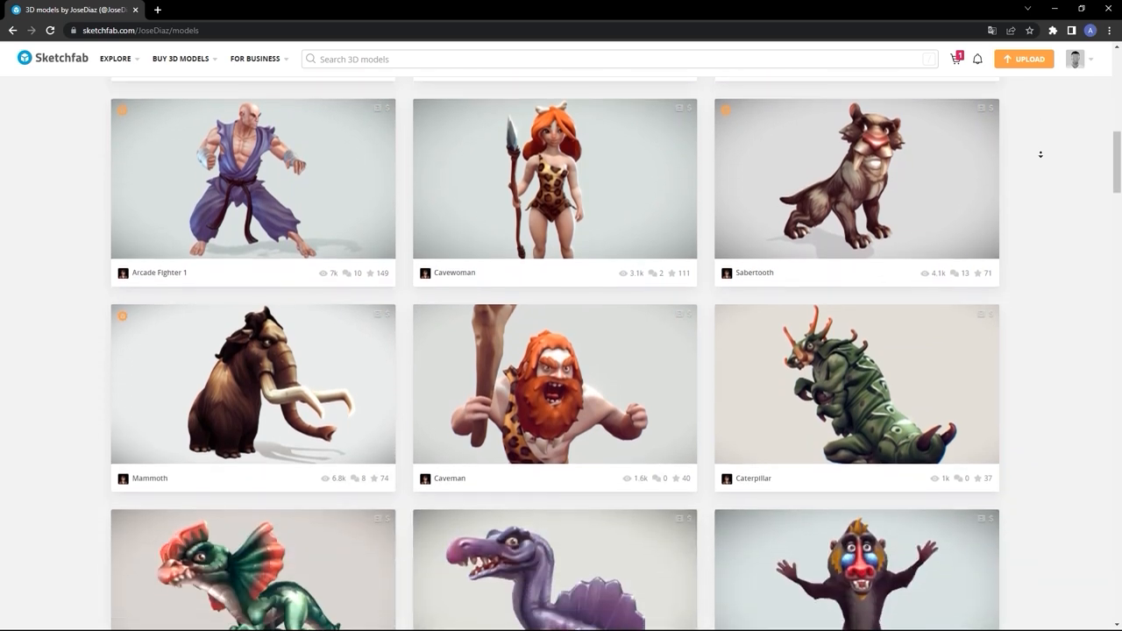
{"action": "scroll", "scroll_direction": "down", "scroll_amount": 3}
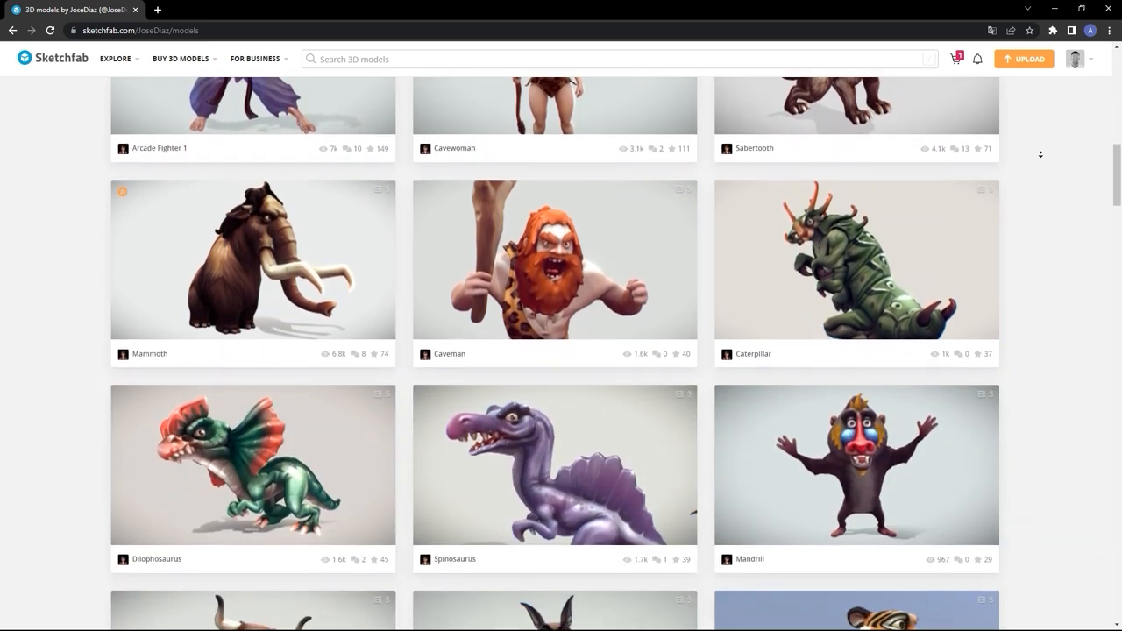
{"action": "scroll", "scroll_direction": "down", "scroll_amount": 3}
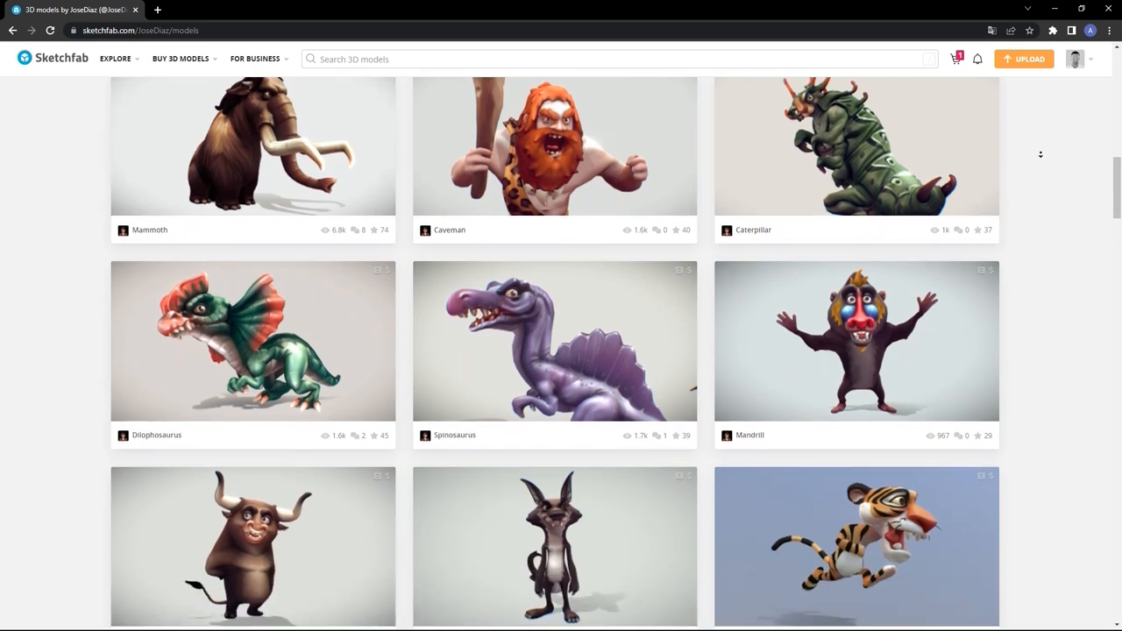
{"action": "scroll", "scroll_direction": "down", "scroll_amount": 3}
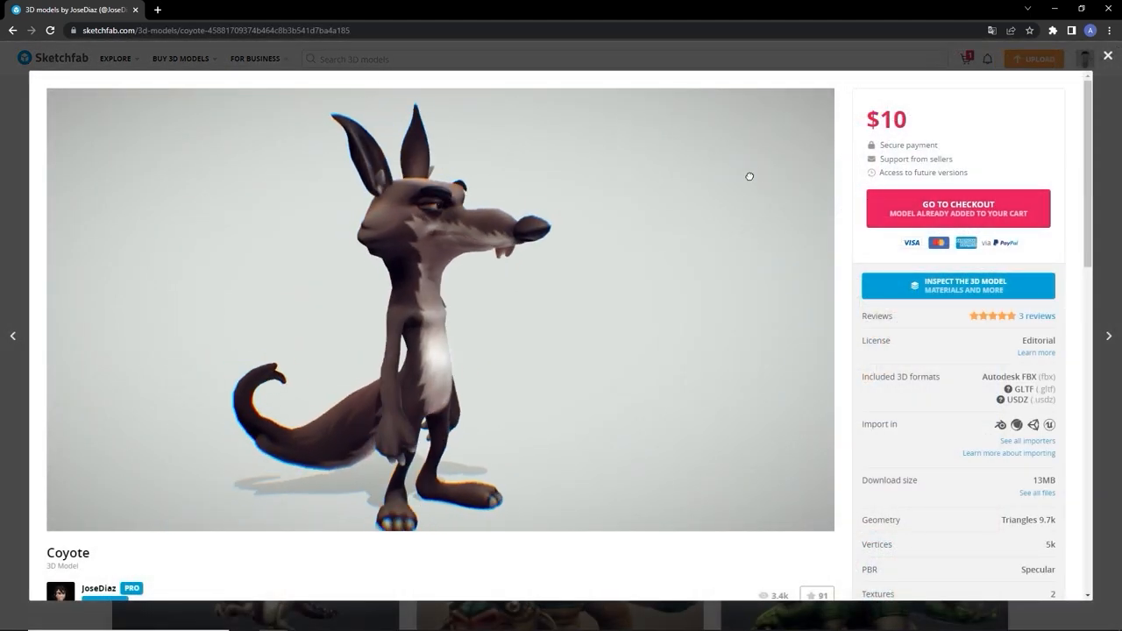
Orbit the Coyote model's 3D preview on its store page.
{"action": "left_click_drag", "start_coordinate": [750, 175], "coordinate": [613, 180]}
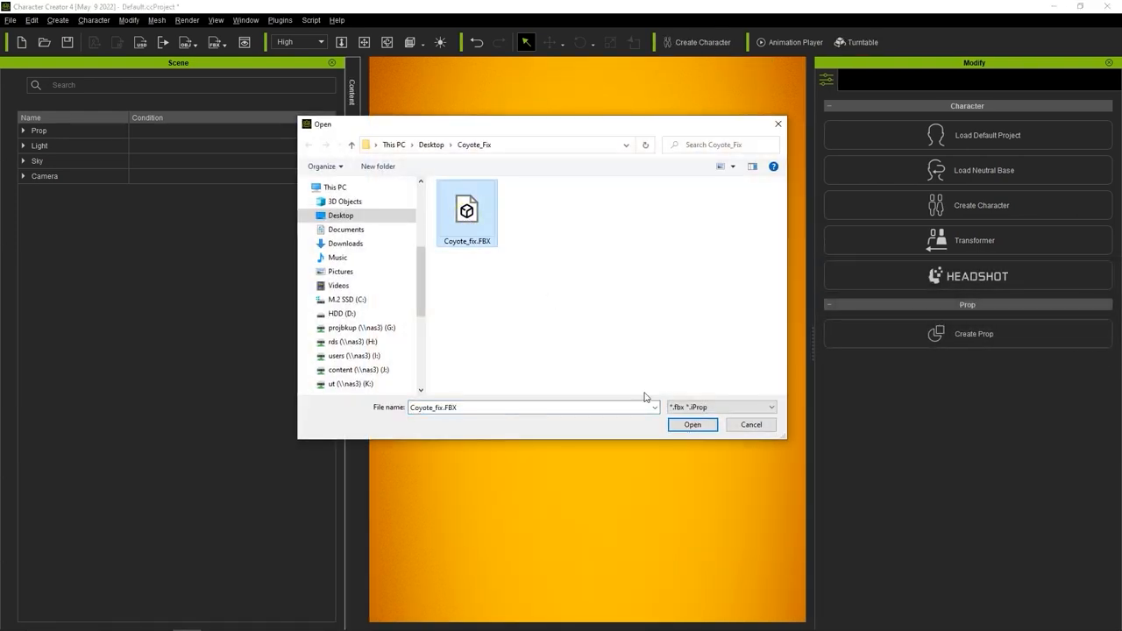
Import Coyote_fix.FBX into the scene as a Creature (Non-Human) character.
{"action": "left_click", "coordinate": [691, 424]}
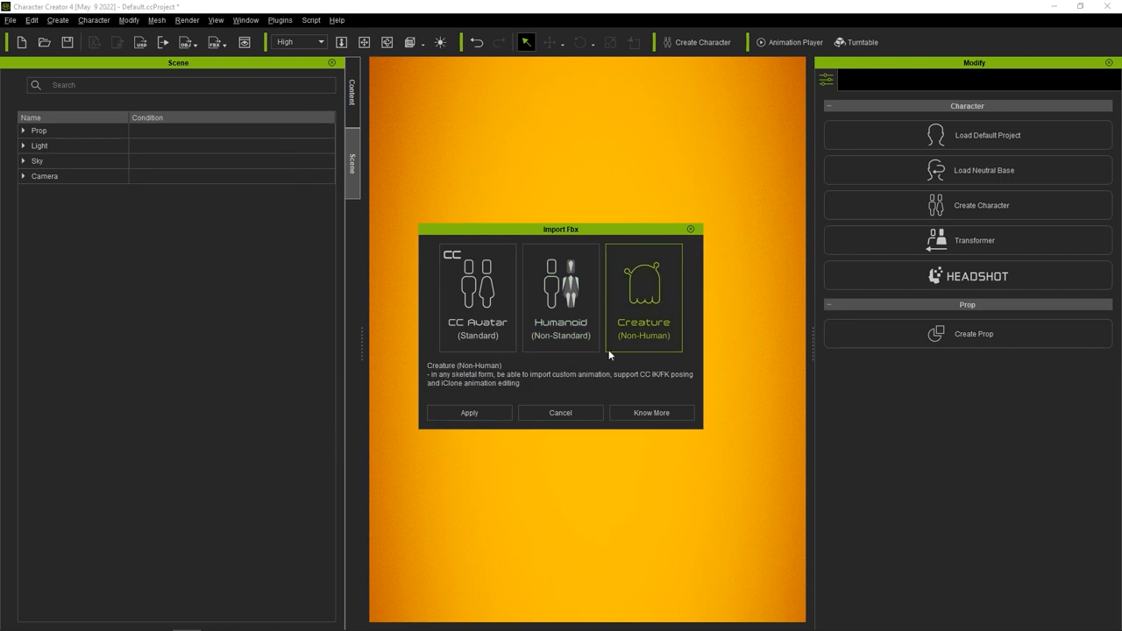
{"action": "left_click", "coordinate": [468, 414]}
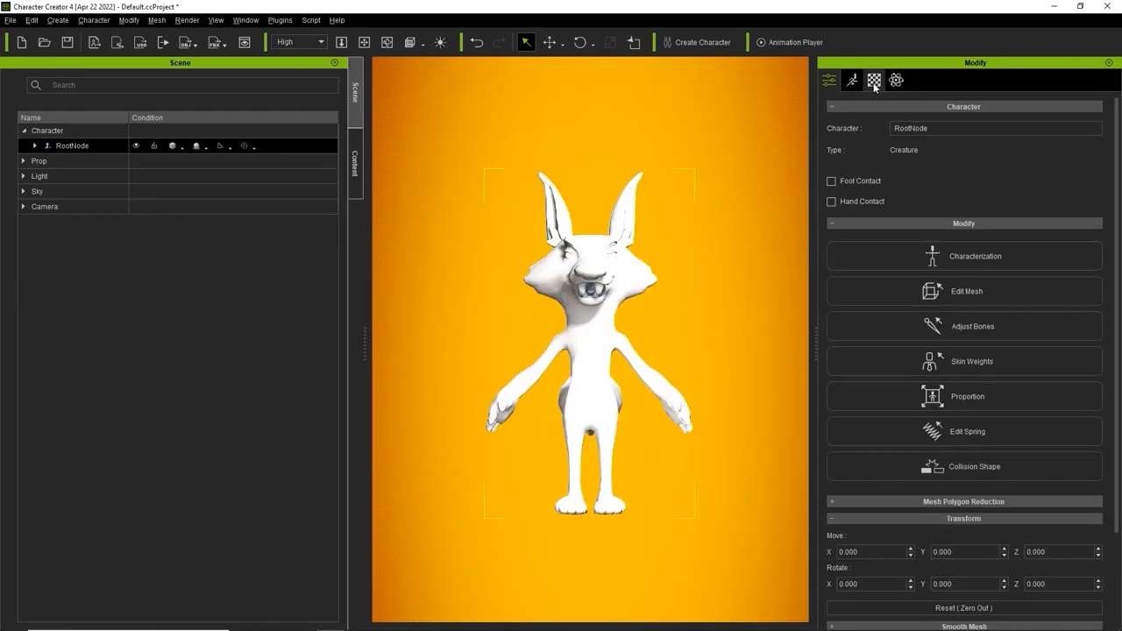
Load Basecolor.png into Base Color and the normals image into the Bump channel.
{"action": "left_click", "coordinate": [908, 414]}
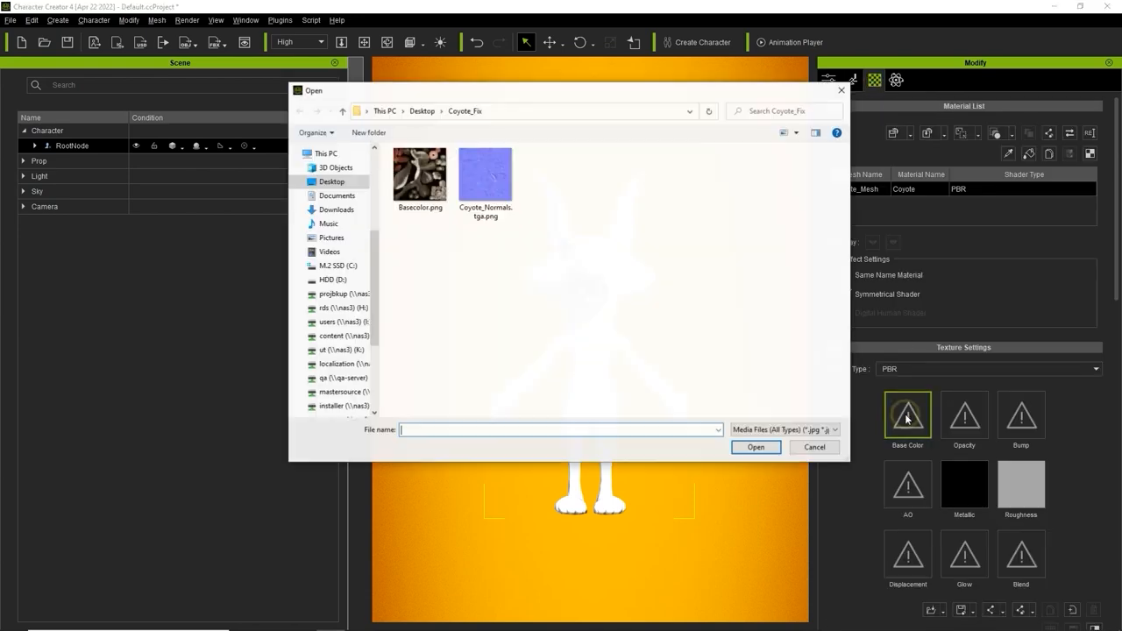
{"action": "left_click", "coordinate": [754, 447]}
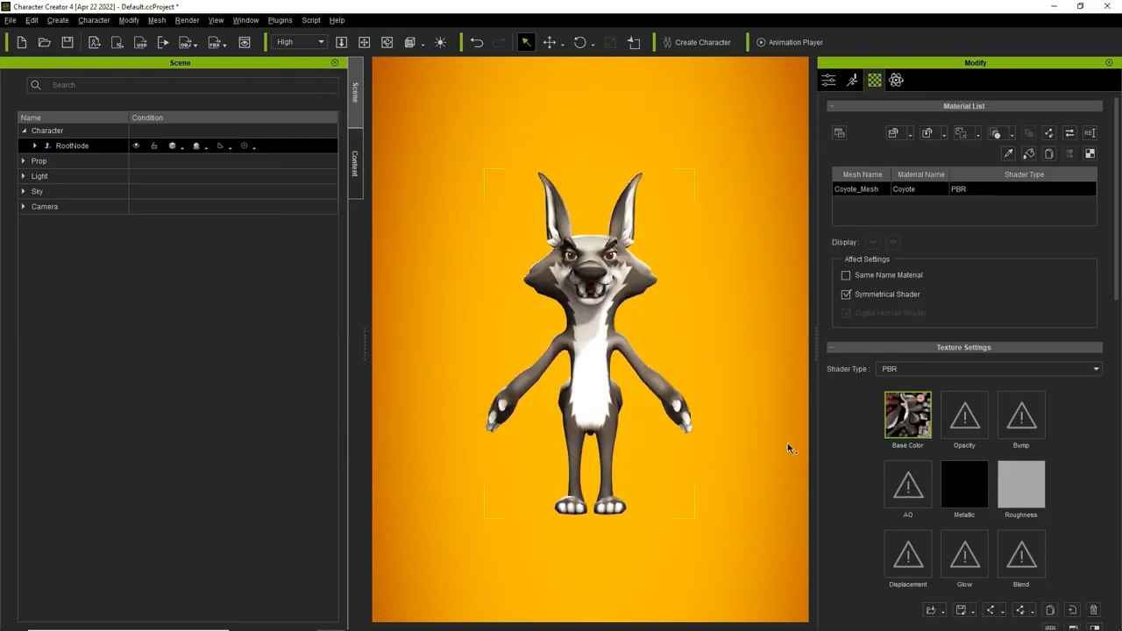
{"action": "left_click", "coordinate": [1020, 413]}
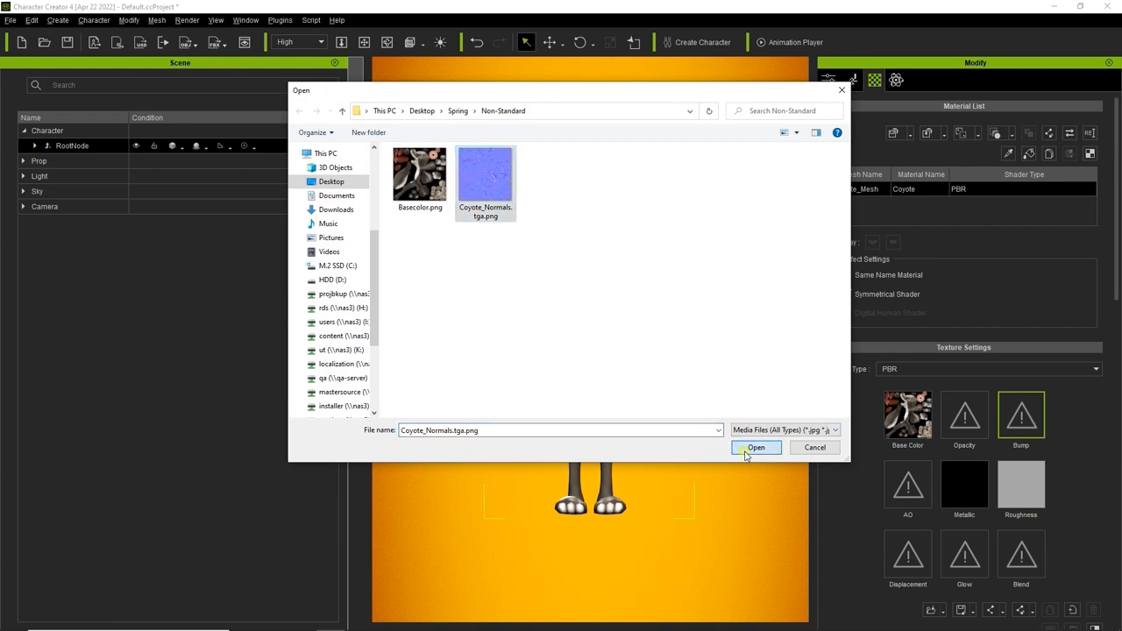
{"action": "left_click", "coordinate": [754, 447]}
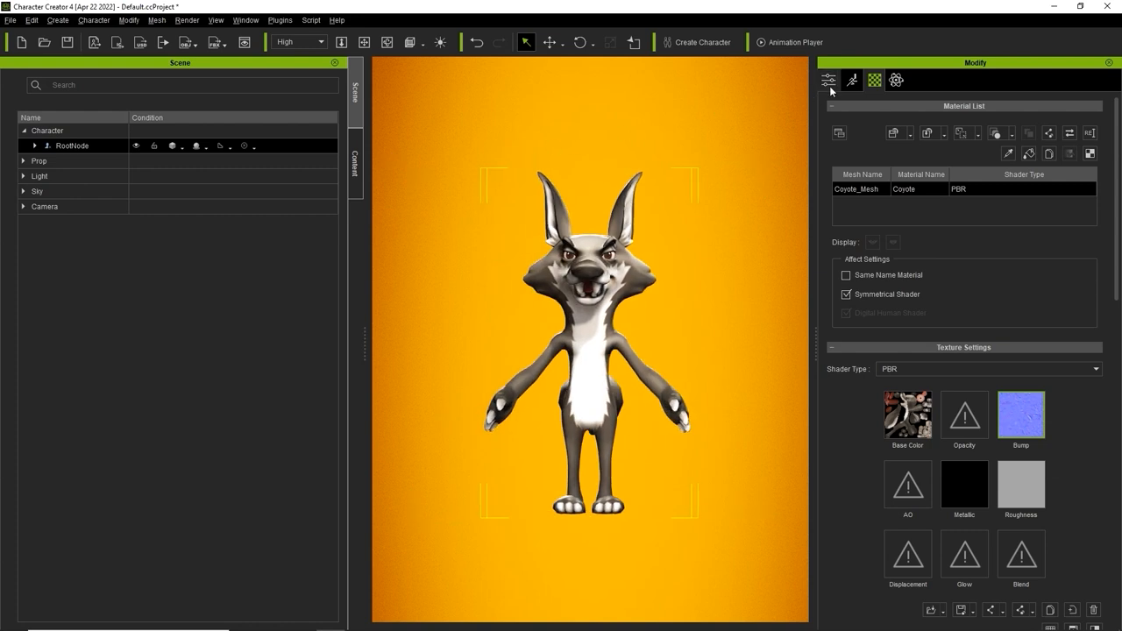
Return to the Modify settings and start Characterization of the creature's skeleton.
{"action": "left_click", "coordinate": [827, 80]}
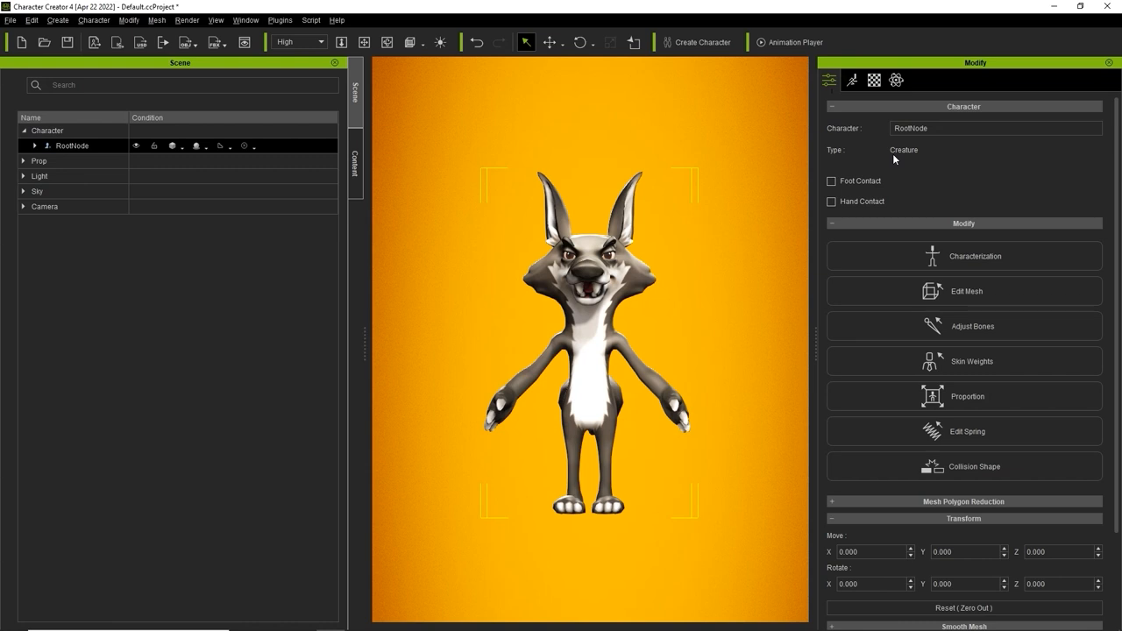
{"action": "mouse_move", "coordinate": [957, 266]}
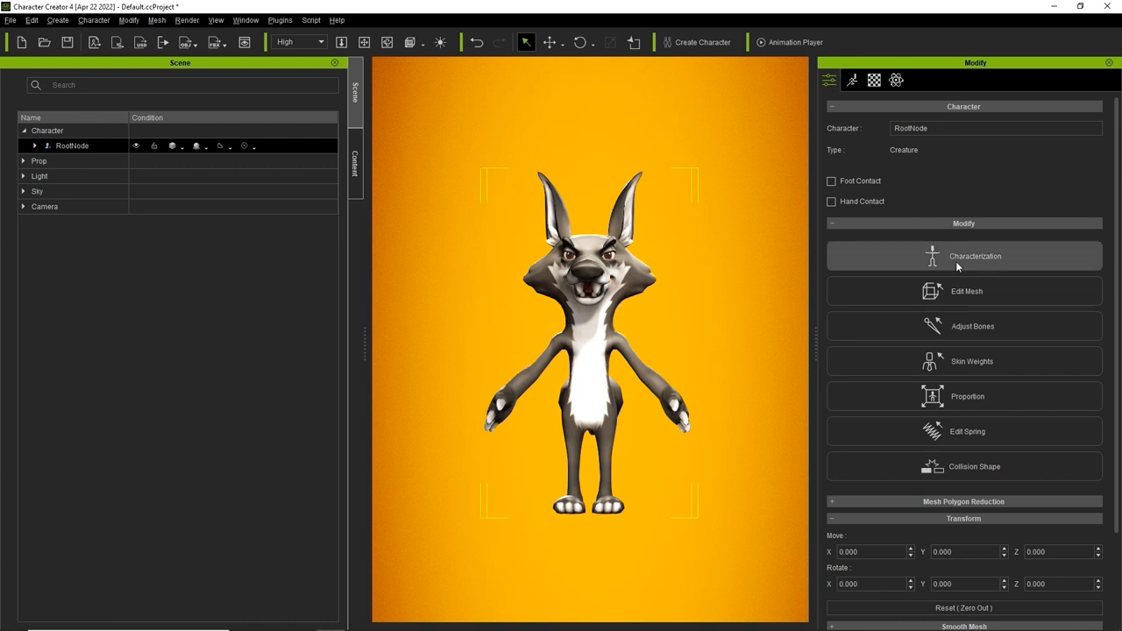
{"action": "left_click", "coordinate": [964, 256]}
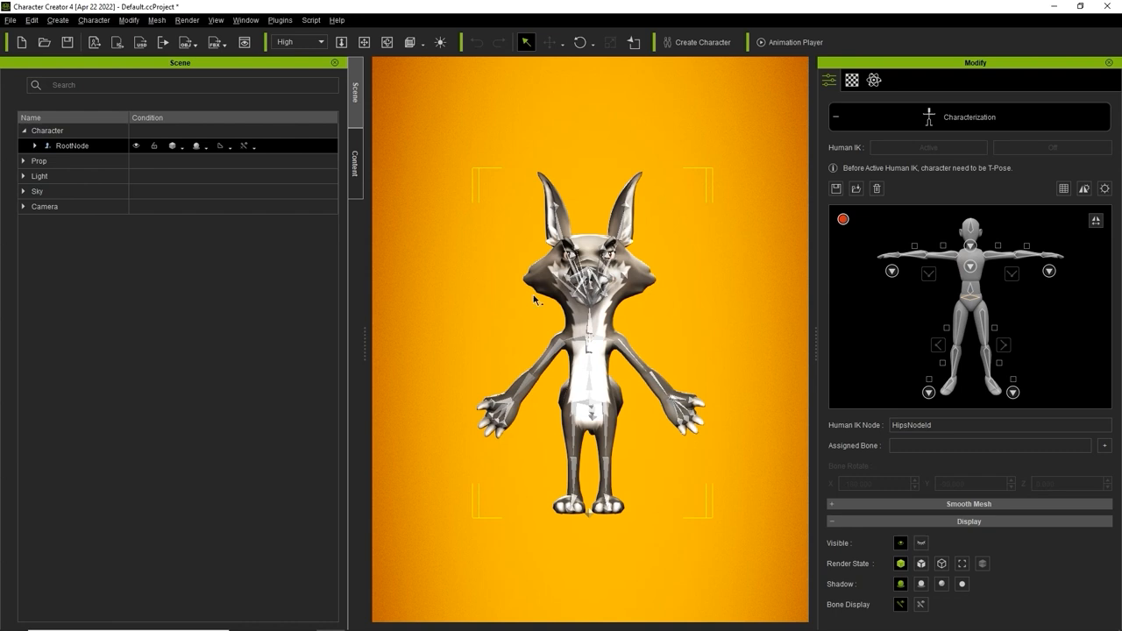
{"action": "mouse_move", "coordinate": [599, 223]}
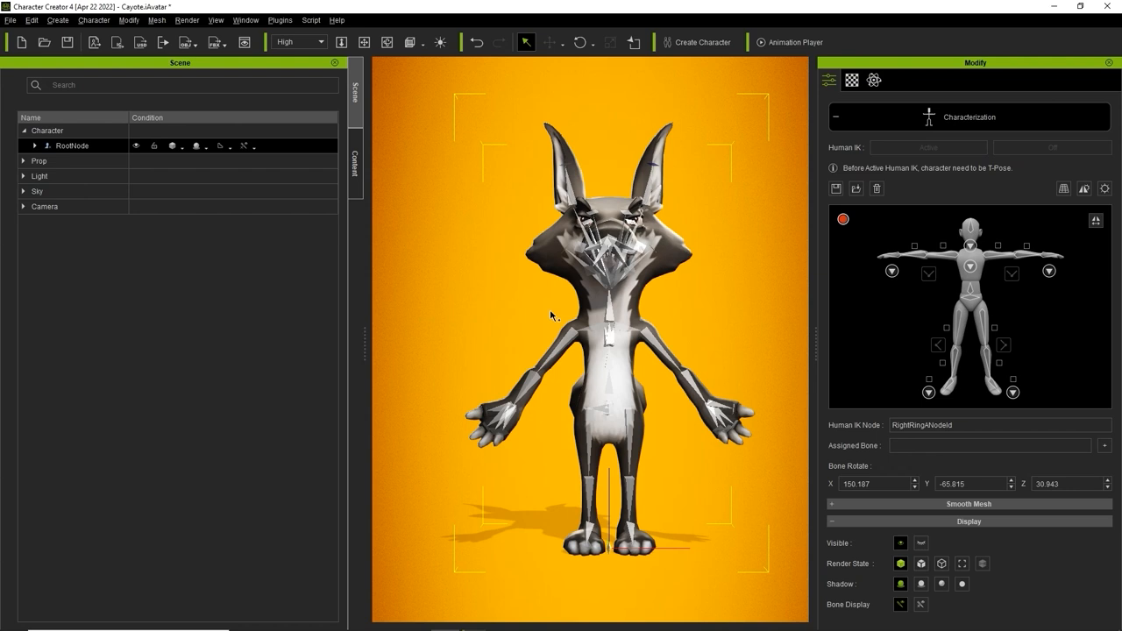
{"action": "mouse_move", "coordinate": [617, 312]}
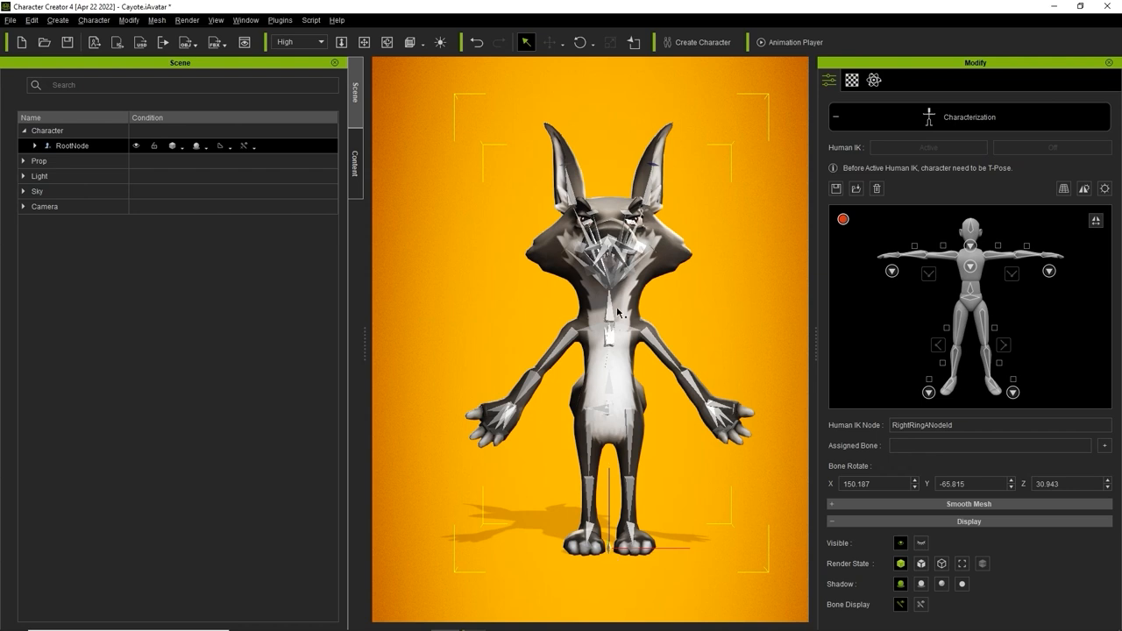
{"action": "mouse_move", "coordinate": [1063, 189]}
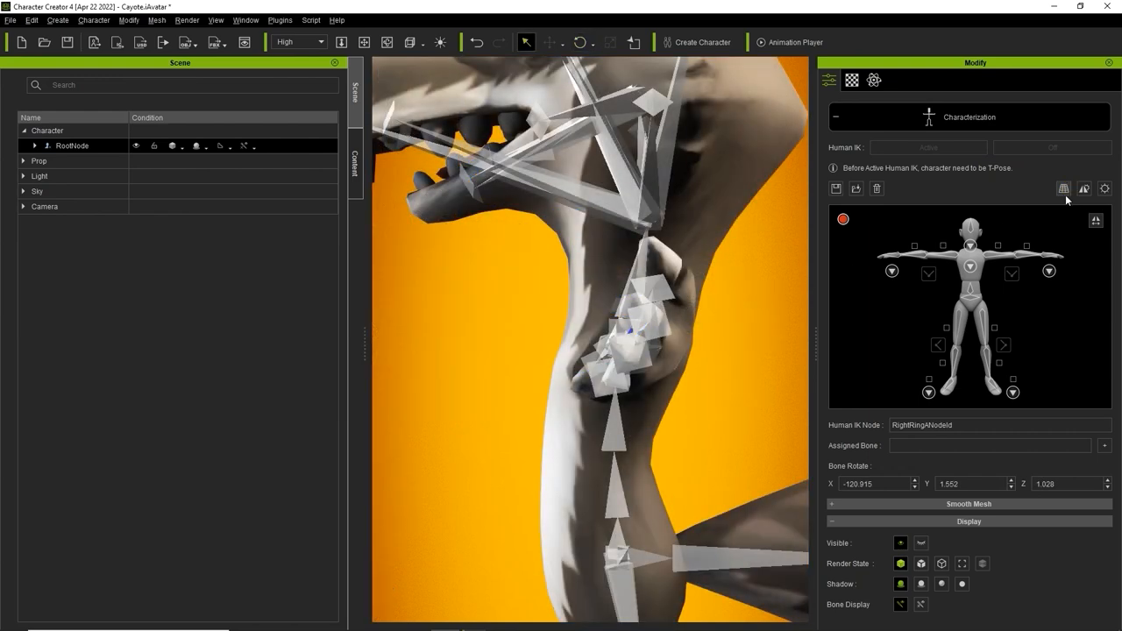
Rotate the arm bones so the coyote stands in a straight T-pose.
{"action": "left_click", "coordinate": [578, 42]}
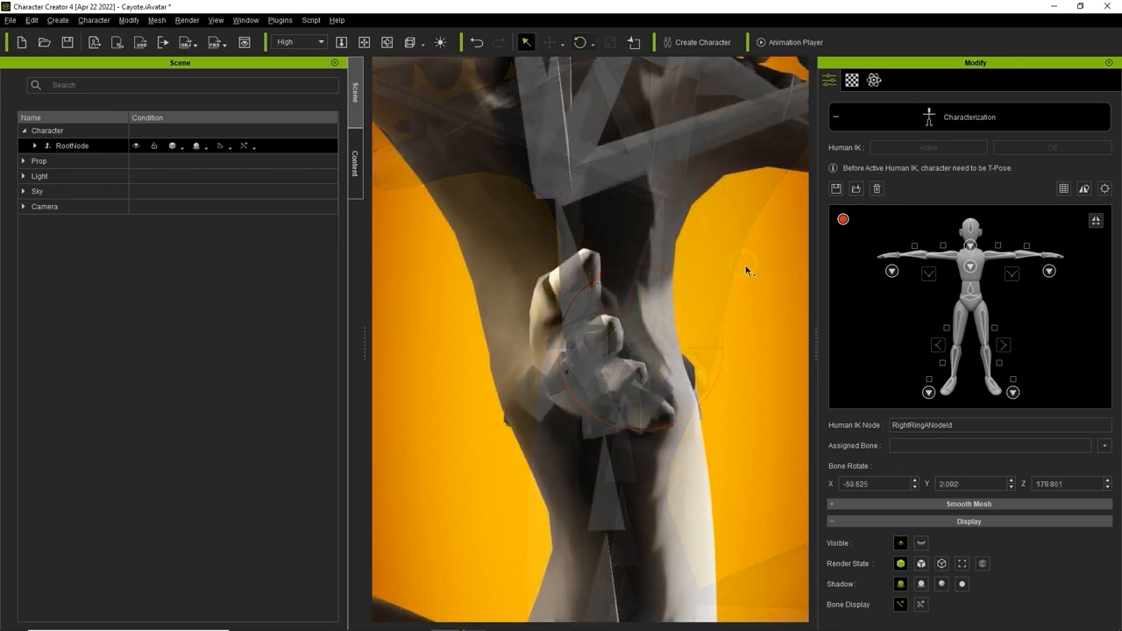
{"action": "left_click", "coordinate": [577, 42]}
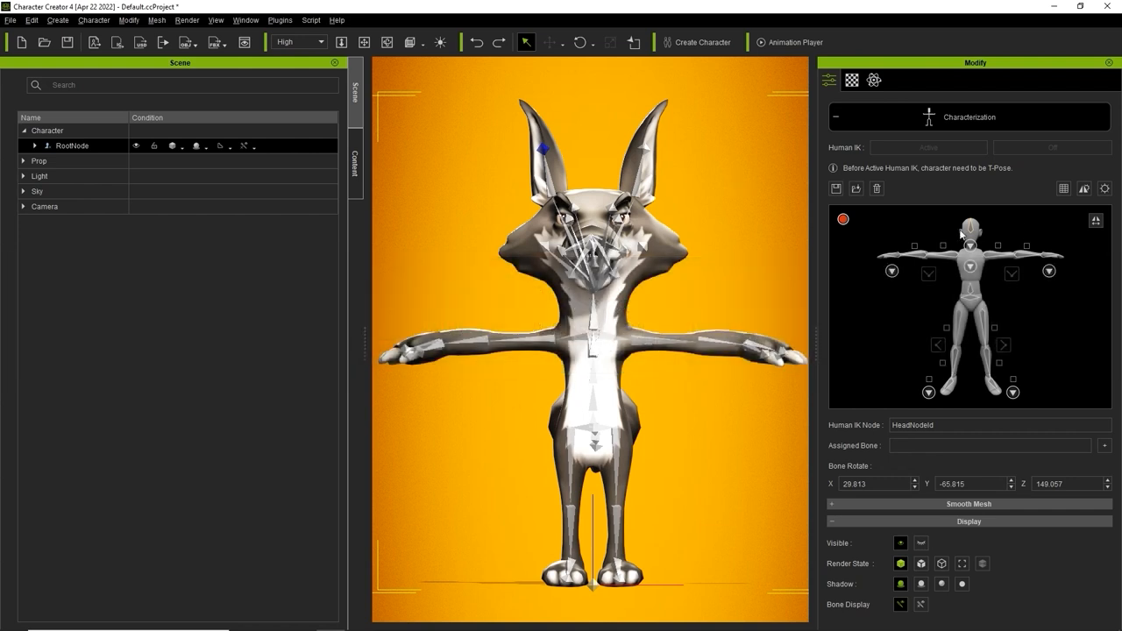
Assign Coyote_Pelvis and Coyote_Head to the Hips and Head characterization nodes.
{"action": "left_click", "coordinate": [968, 264]}
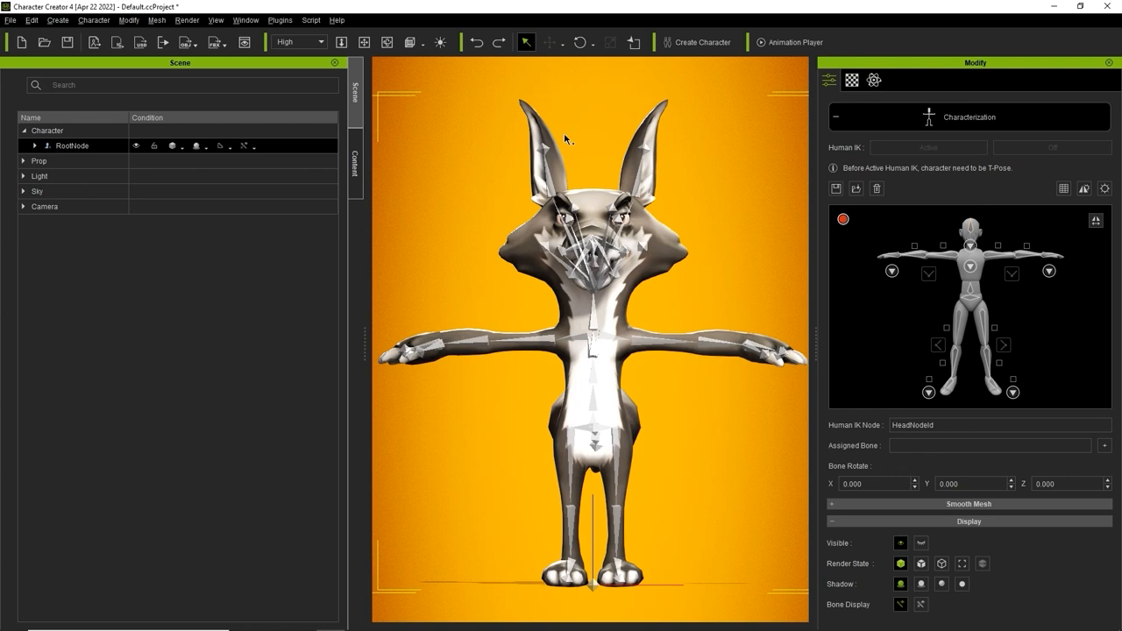
{"action": "mouse_move", "coordinate": [739, 221]}
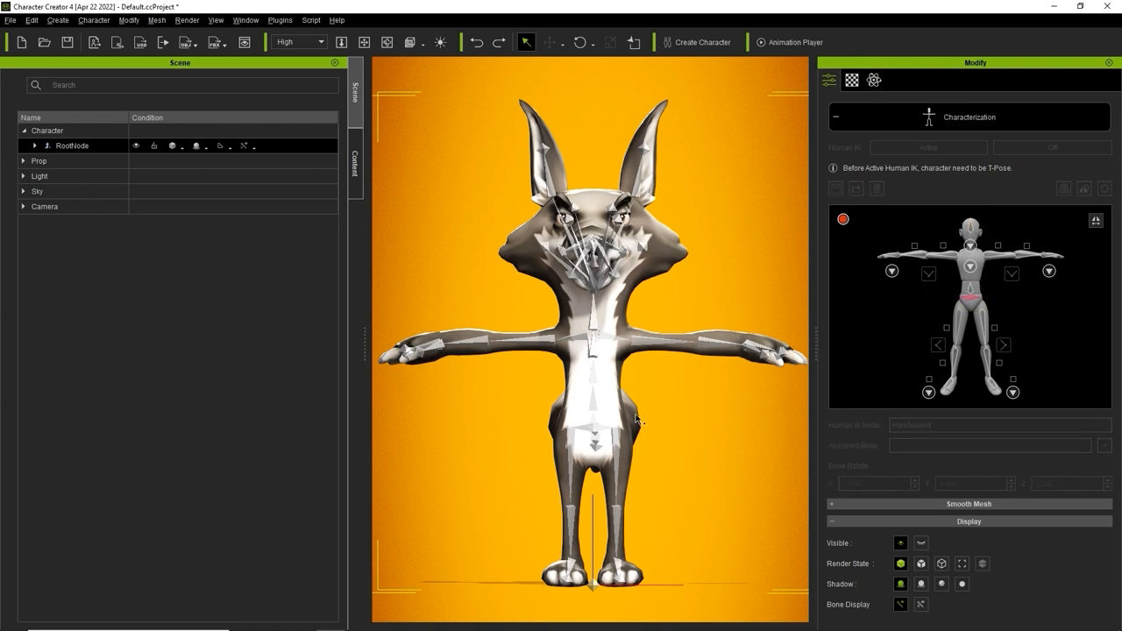
{"action": "left_click", "coordinate": [971, 301]}
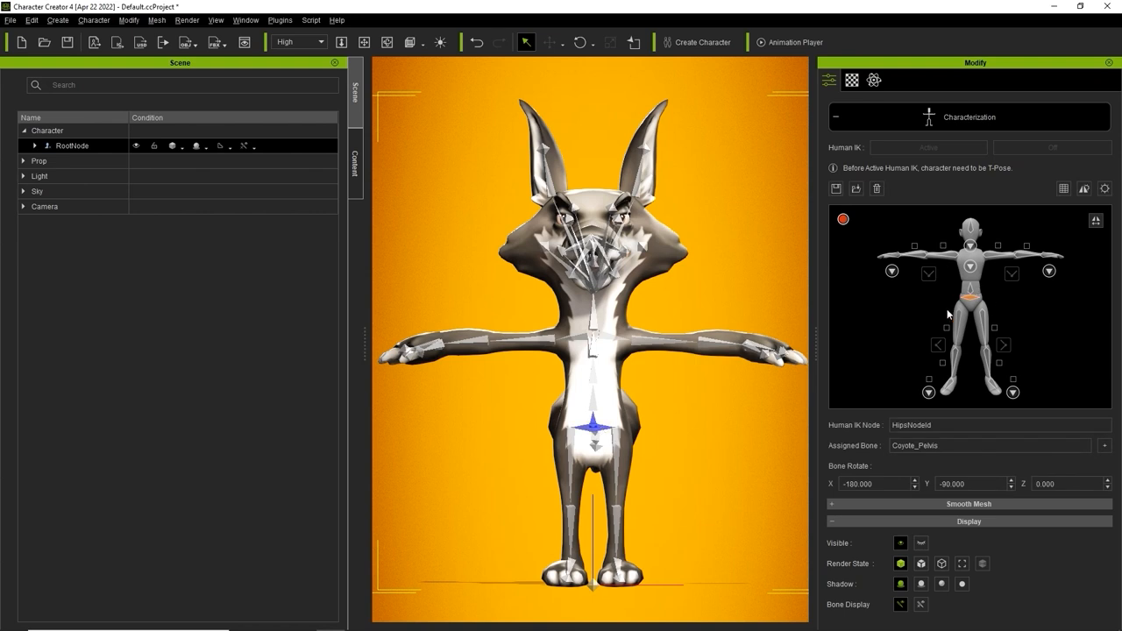
{"action": "mouse_move", "coordinate": [964, 289]}
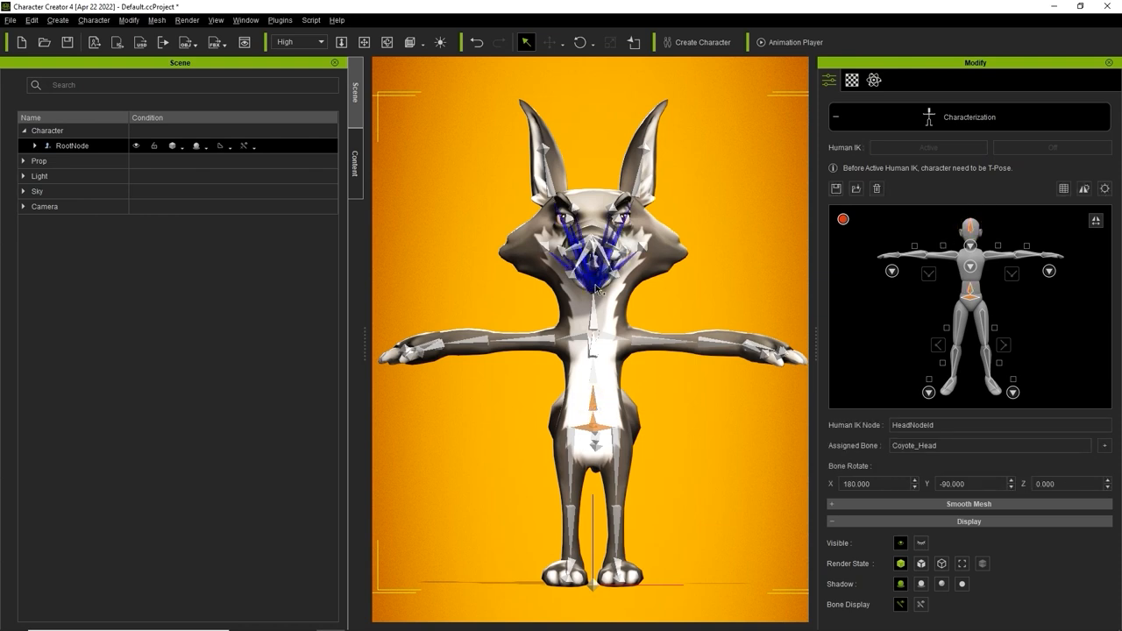
{"action": "mouse_move", "coordinate": [459, 361]}
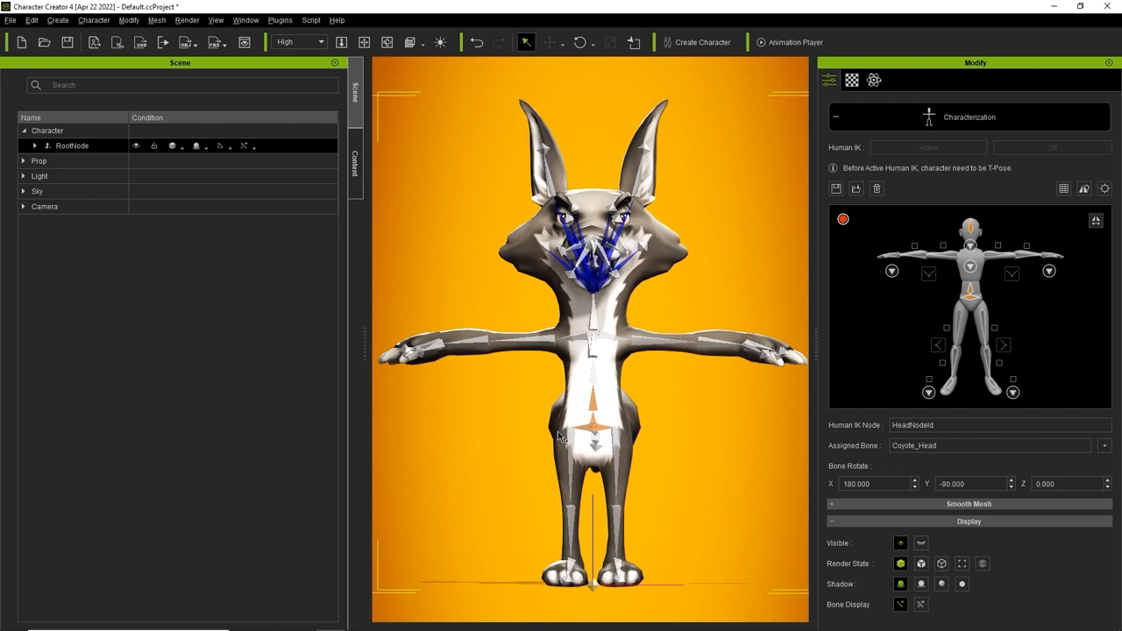
{"action": "mouse_move", "coordinate": [523, 396]}
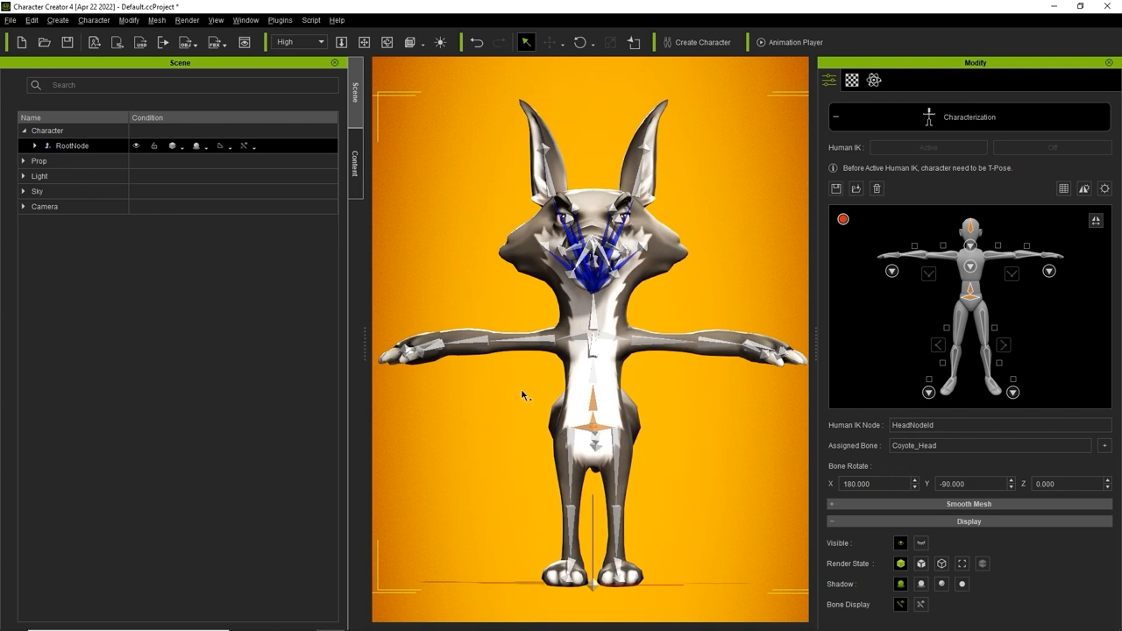
{"action": "left_click", "coordinate": [245, 19]}
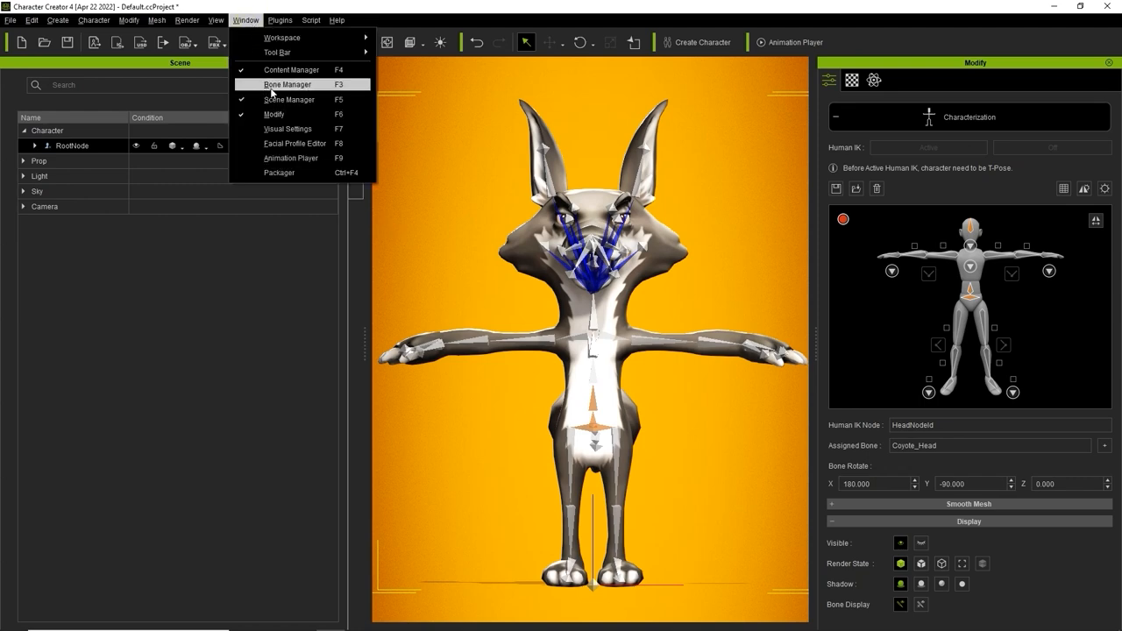
Show the Bone Manager hierarchy, check the left arm bone names and reach Mirror Configuration.
{"action": "left_click", "coordinate": [287, 84]}
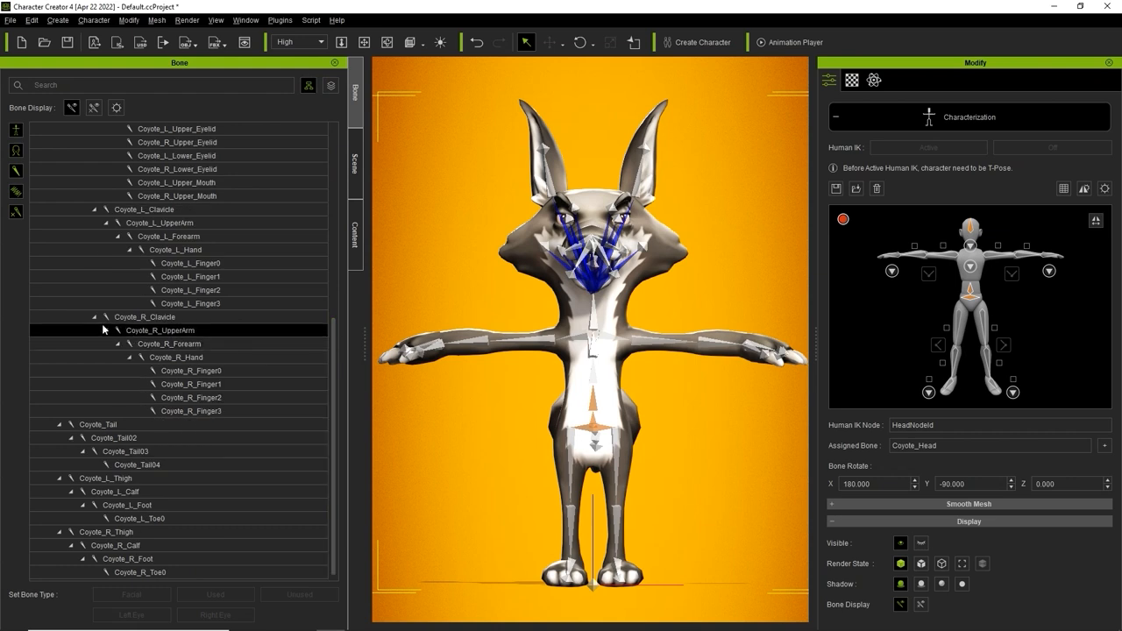
{"action": "left_click", "coordinate": [175, 235]}
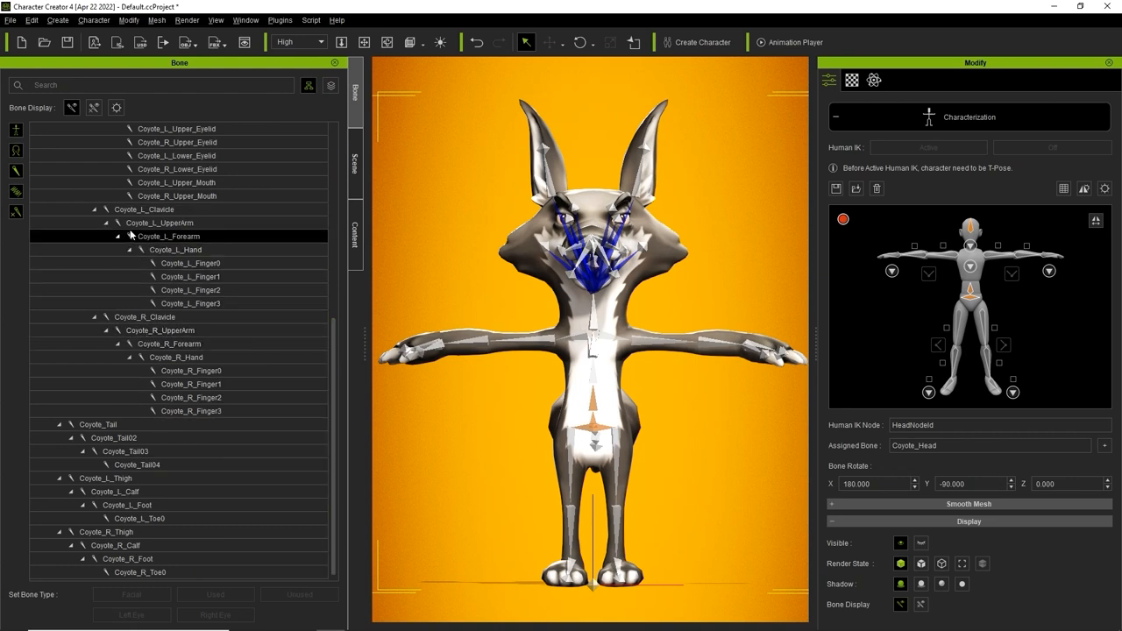
{"action": "left_click", "coordinate": [160, 223]}
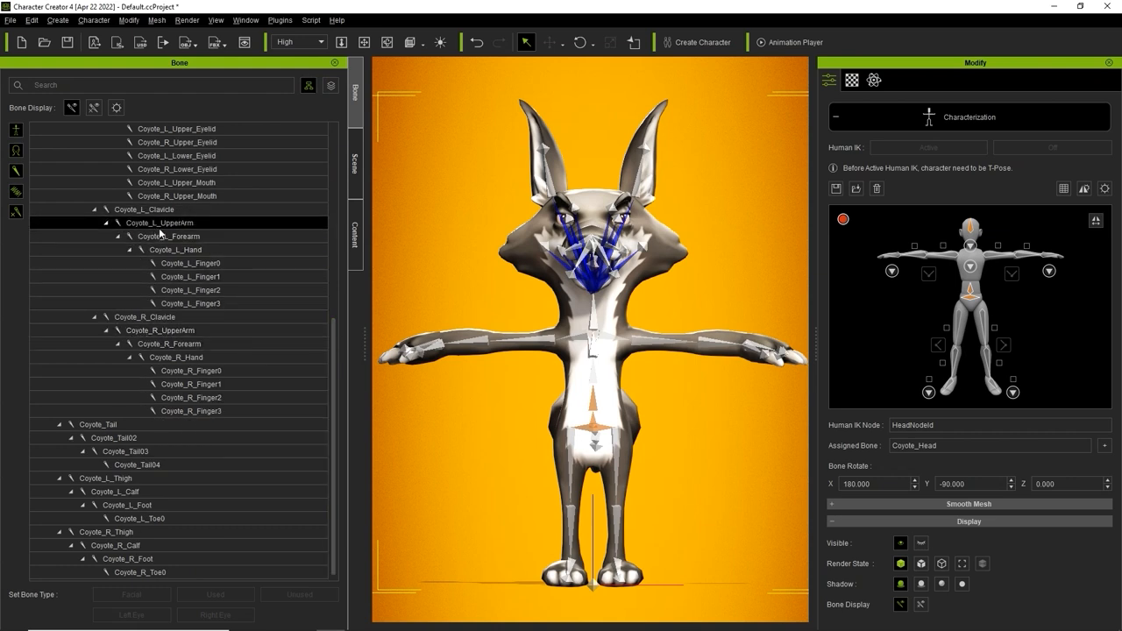
{"action": "mouse_move", "coordinate": [1084, 187]}
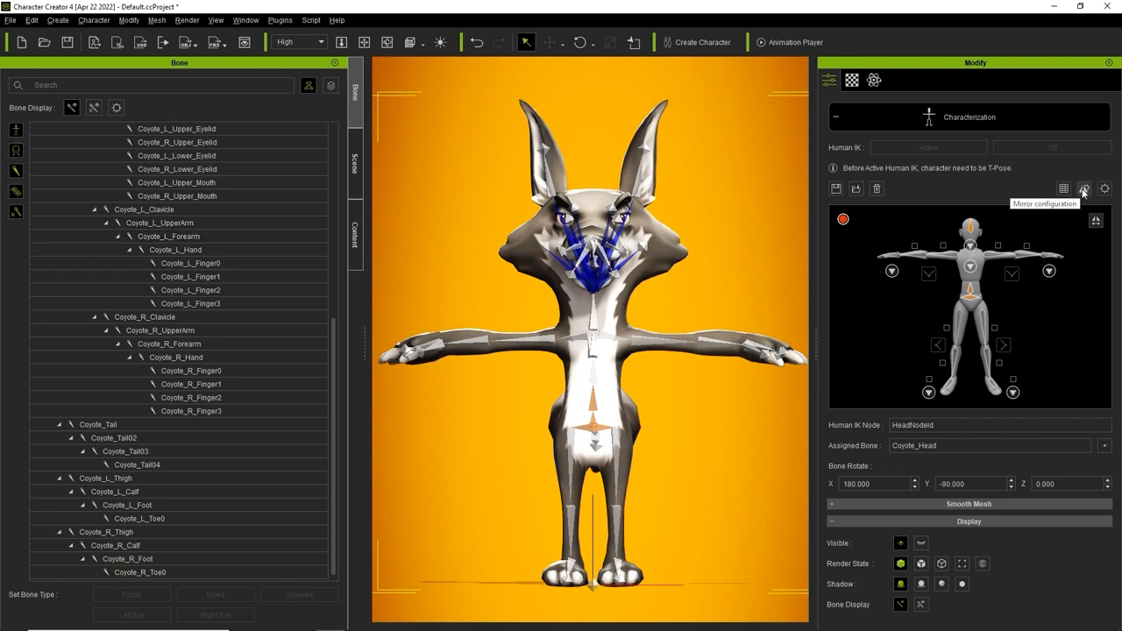
{"action": "left_click", "coordinate": [1083, 190]}
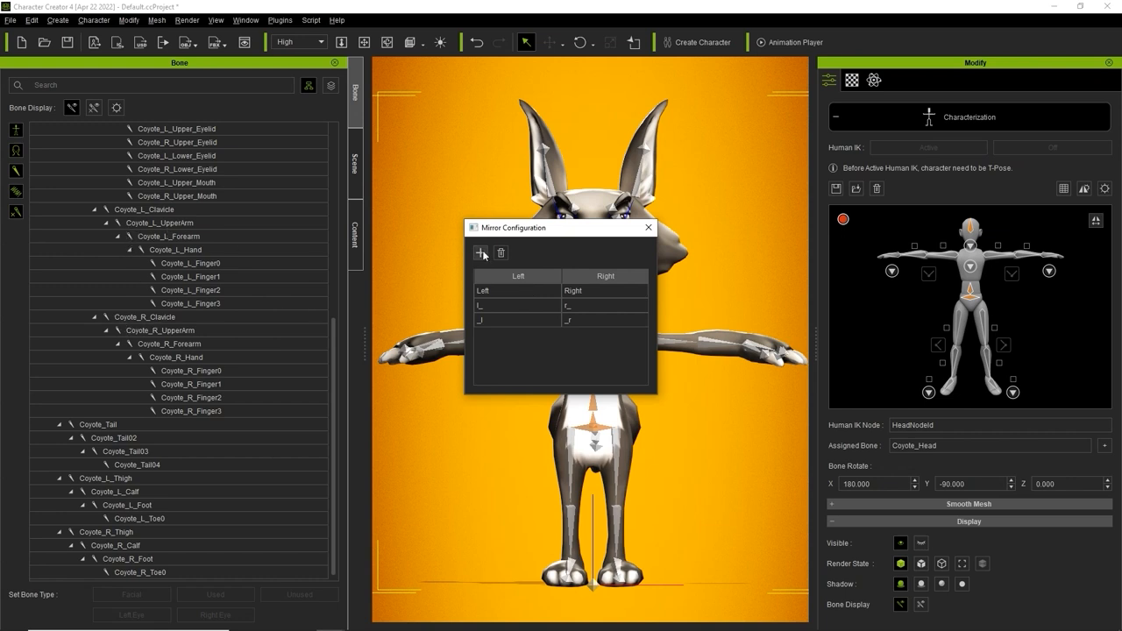
Add a Coyote_L / Coyote_R left-right naming pair to the mirror configuration.
{"action": "type", "text": "Coyote_L"}
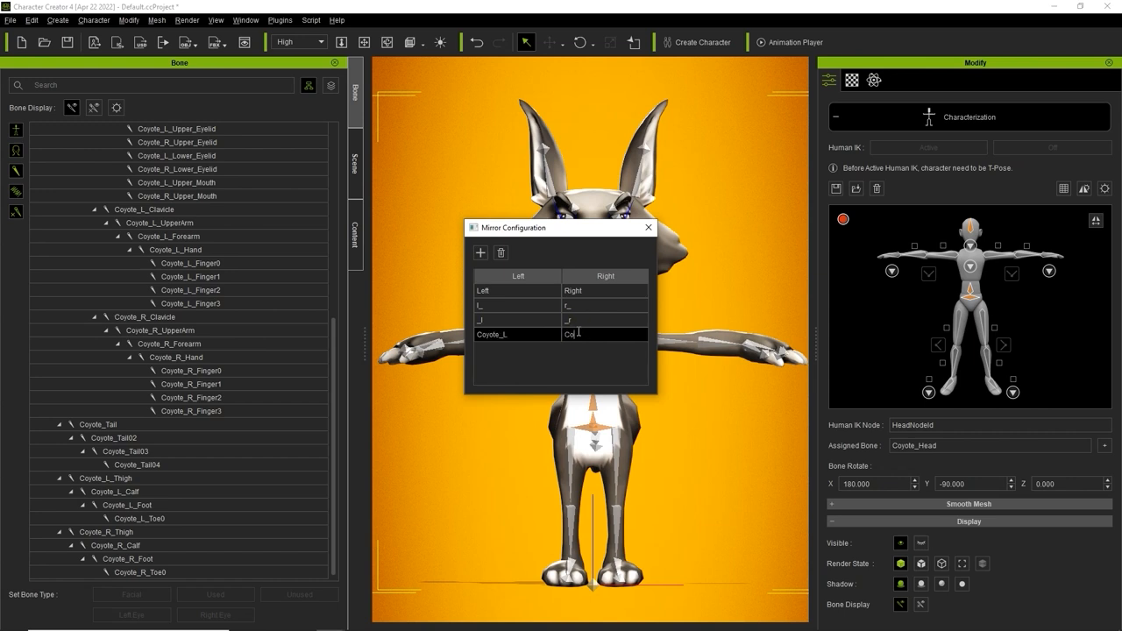
{"action": "type", "text": "Coyote_R"}
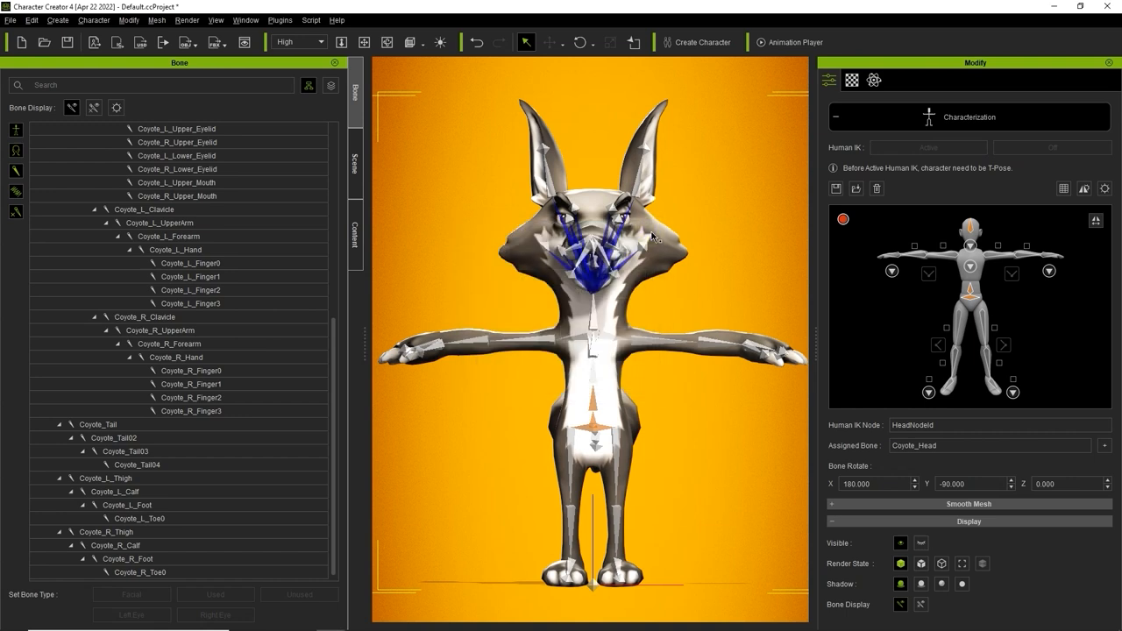
{"action": "mouse_move", "coordinate": [1095, 221]}
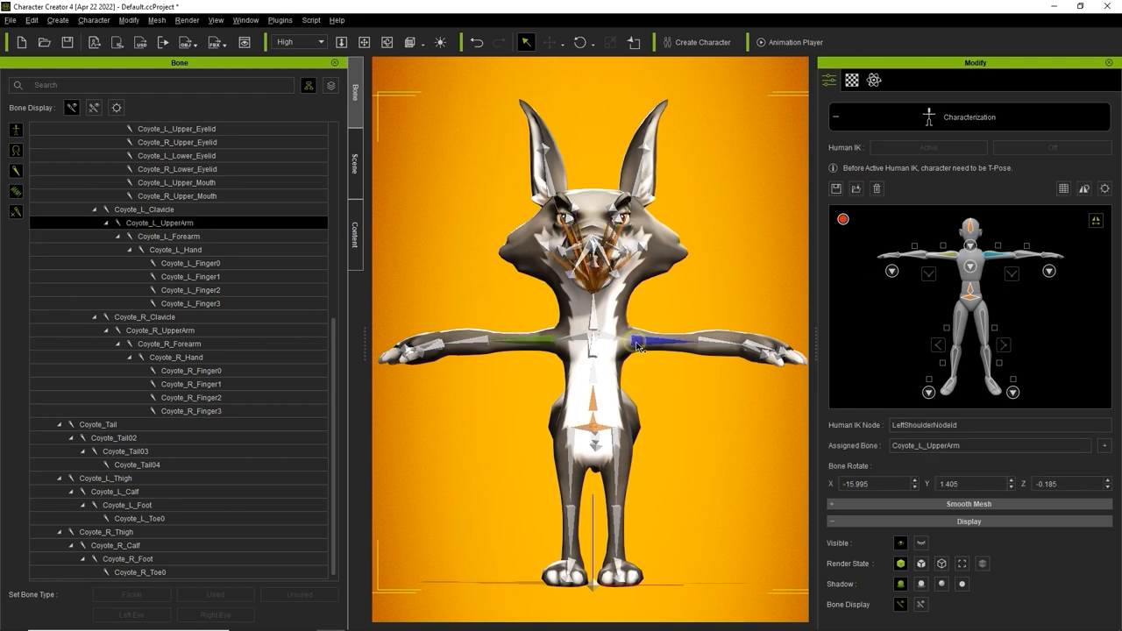
{"action": "mouse_move", "coordinate": [995, 273]}
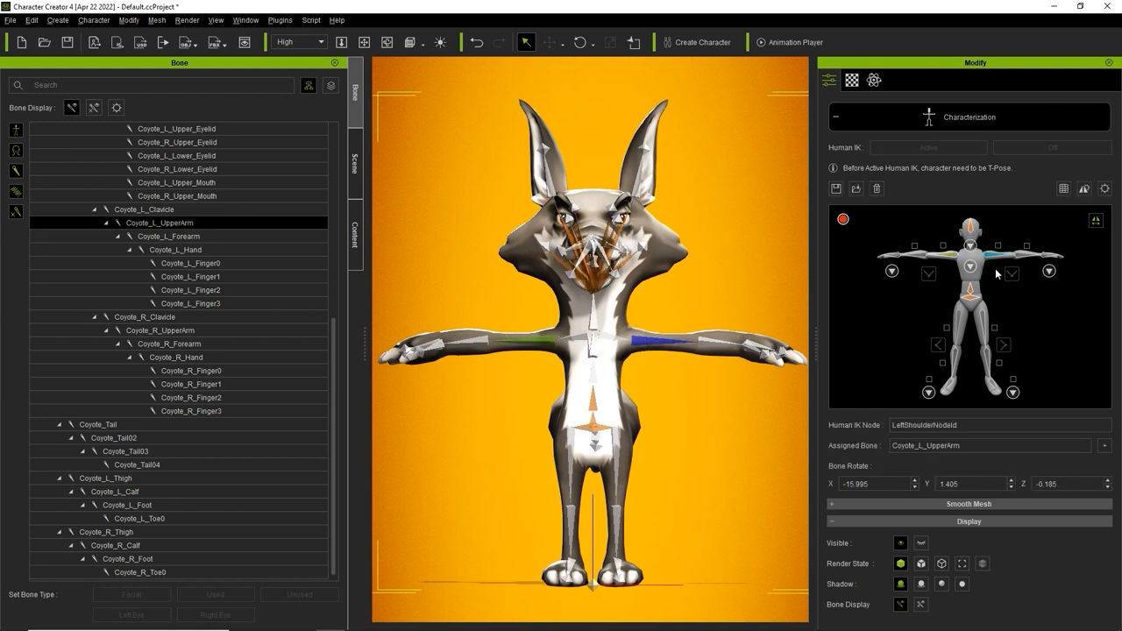
Mirror the left limb mapping to the right side and activate Human IK.
{"action": "left_click", "coordinate": [168, 235]}
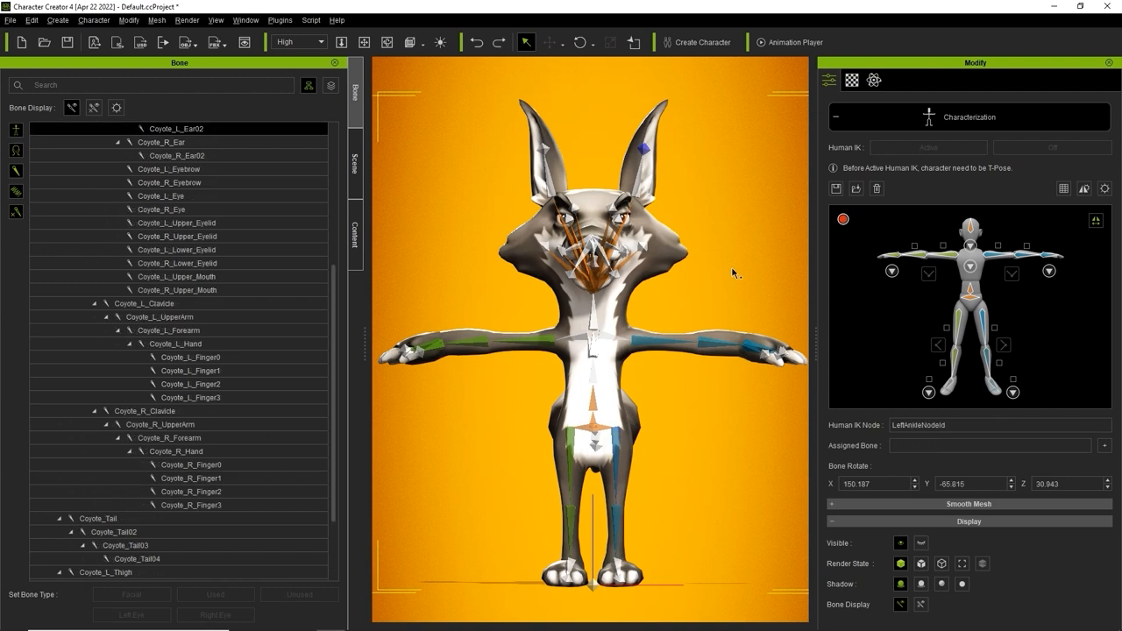
{"action": "mouse_move", "coordinate": [868, 221]}
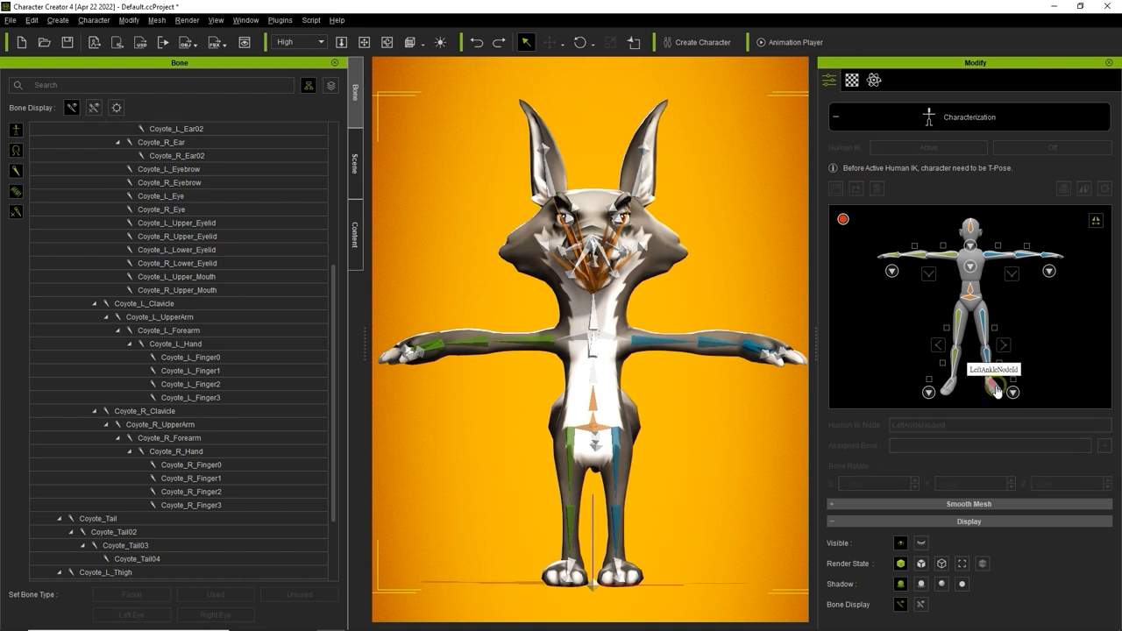
{"action": "left_click", "coordinate": [995, 389]}
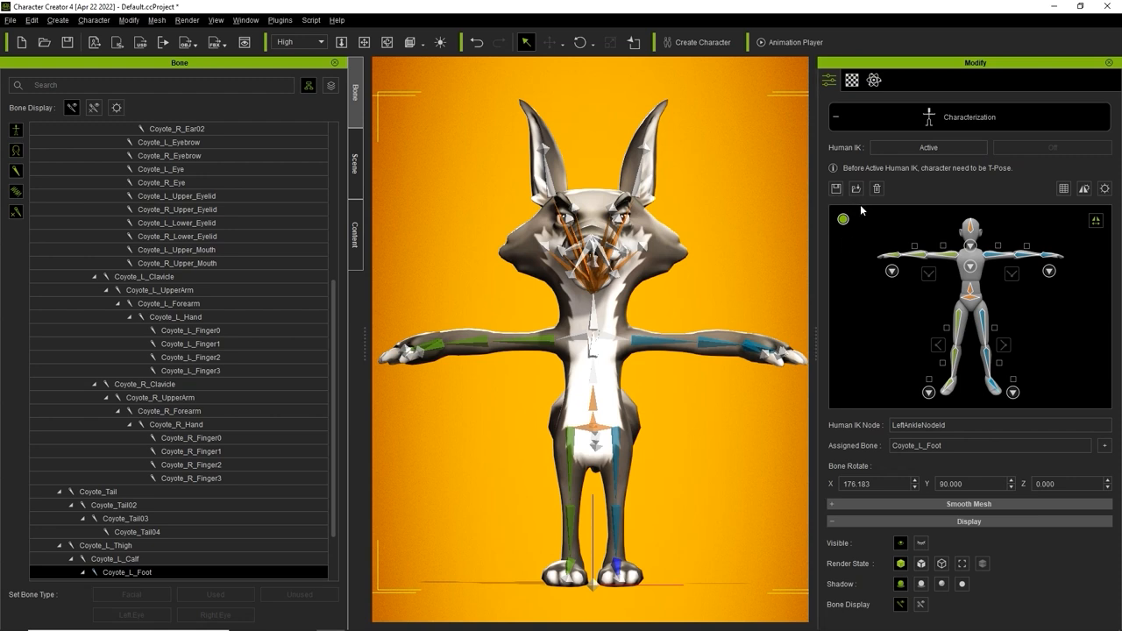
{"action": "mouse_move", "coordinate": [922, 286]}
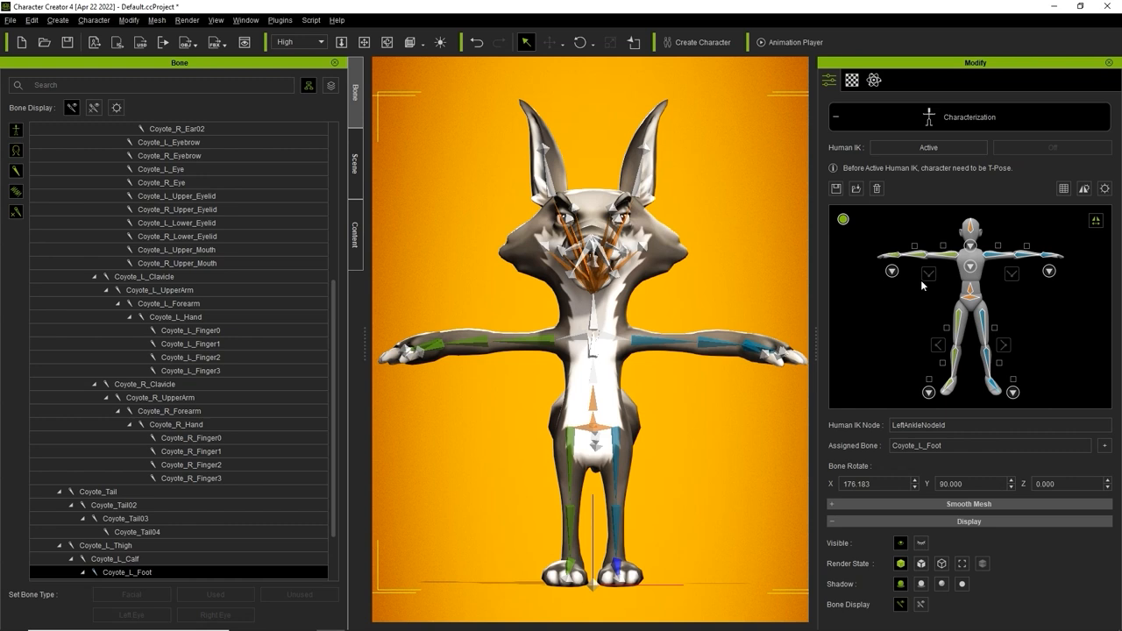
{"action": "mouse_move", "coordinate": [1038, 289]}
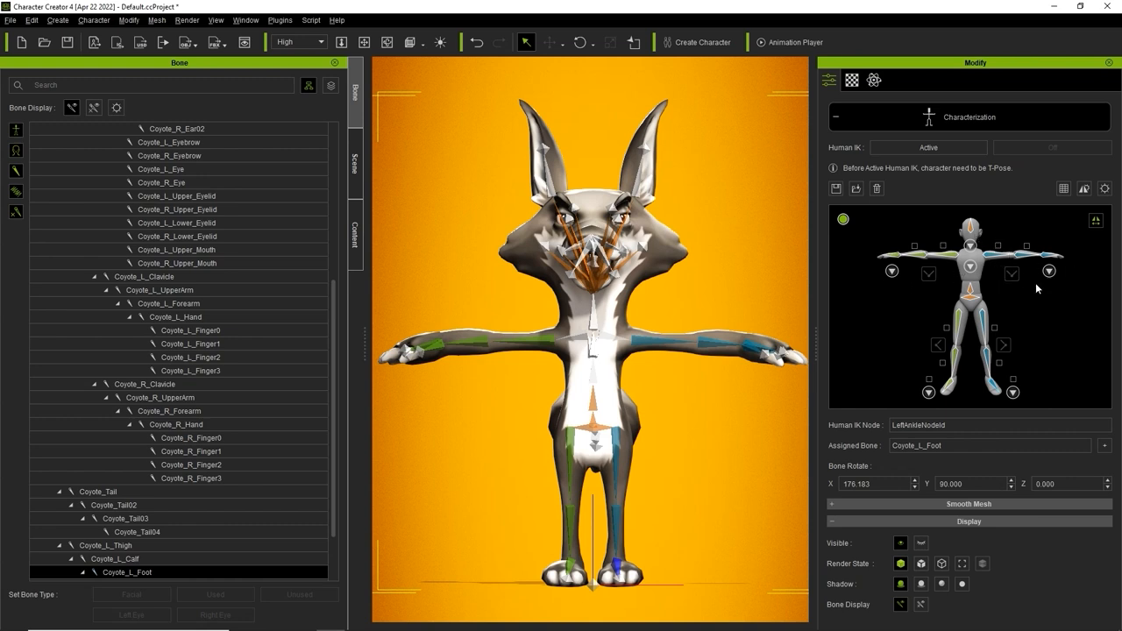
{"action": "mouse_move", "coordinate": [988, 362]}
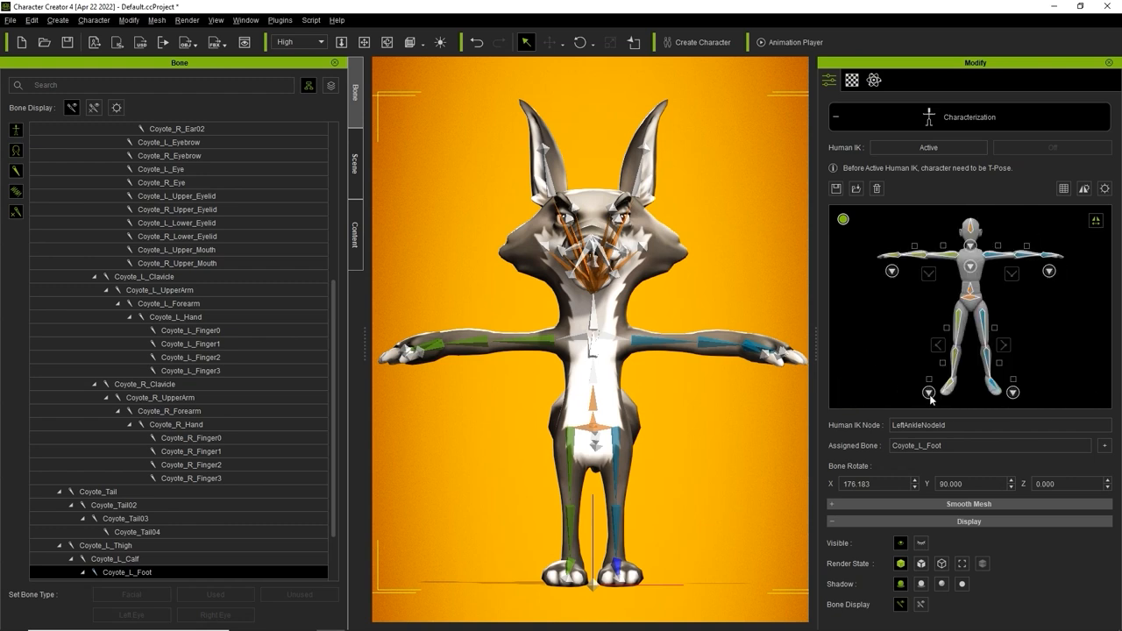
{"action": "mouse_move", "coordinate": [844, 396]}
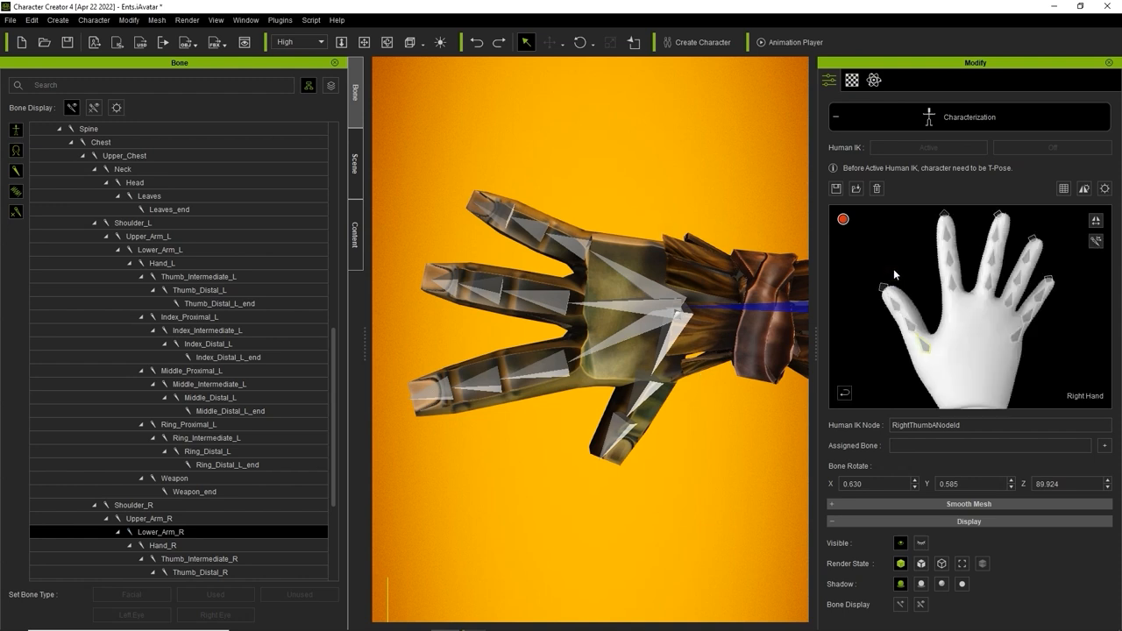
{"action": "mouse_move", "coordinate": [1098, 242]}
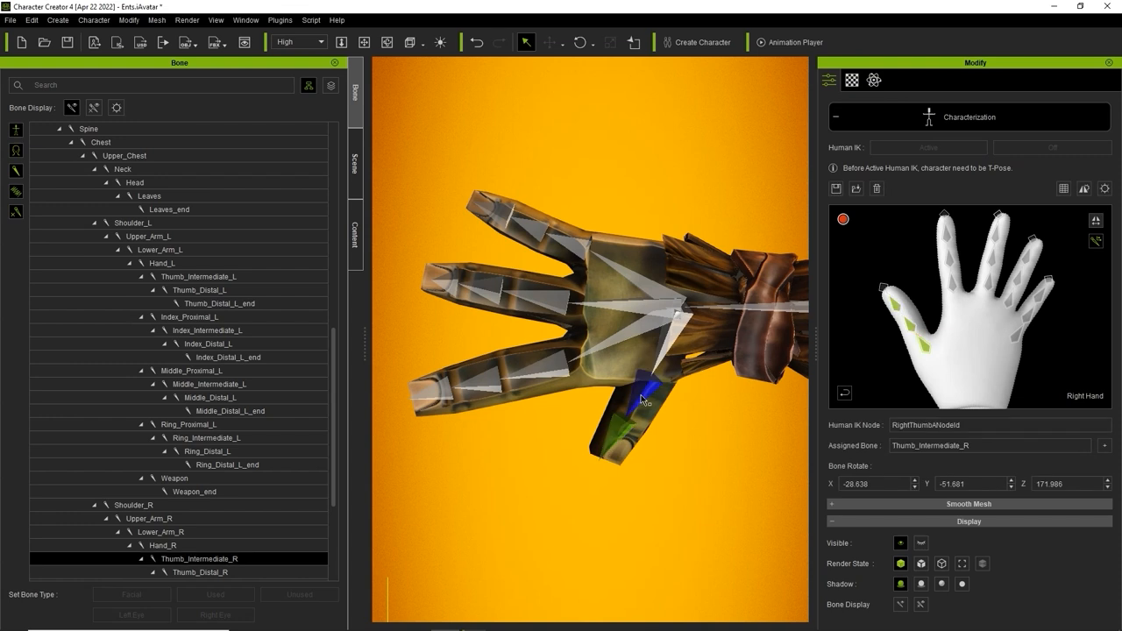
{"action": "mouse_move", "coordinate": [964, 298]}
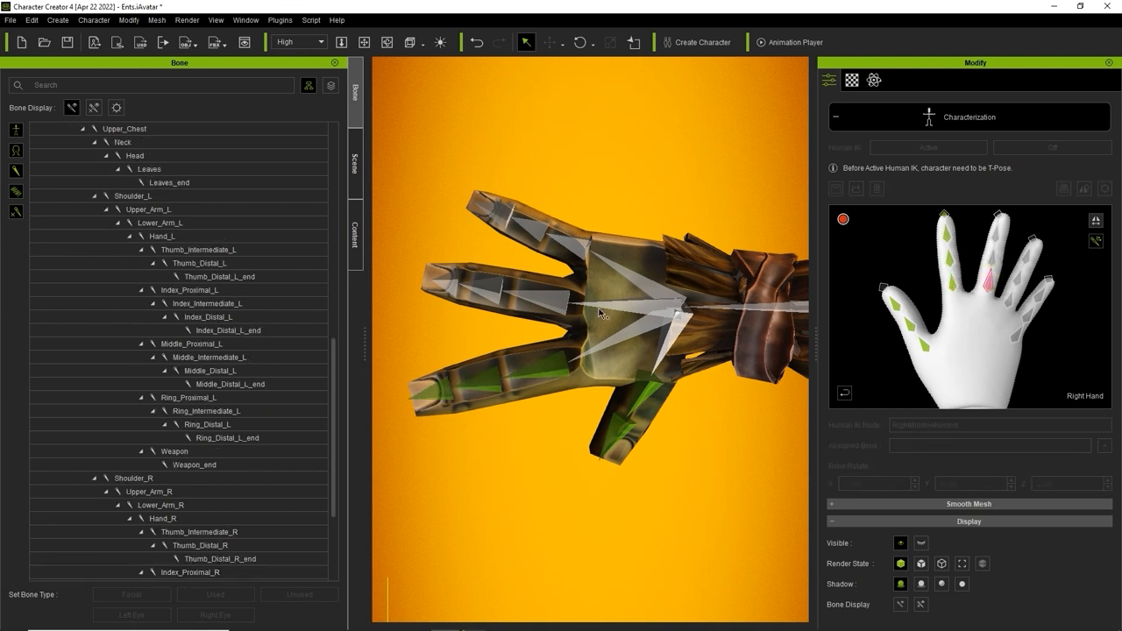
Scroll the Bone tree to review the hand and finger bone assignments.
{"action": "scroll", "scroll_direction": "down", "scroll_amount": 3}
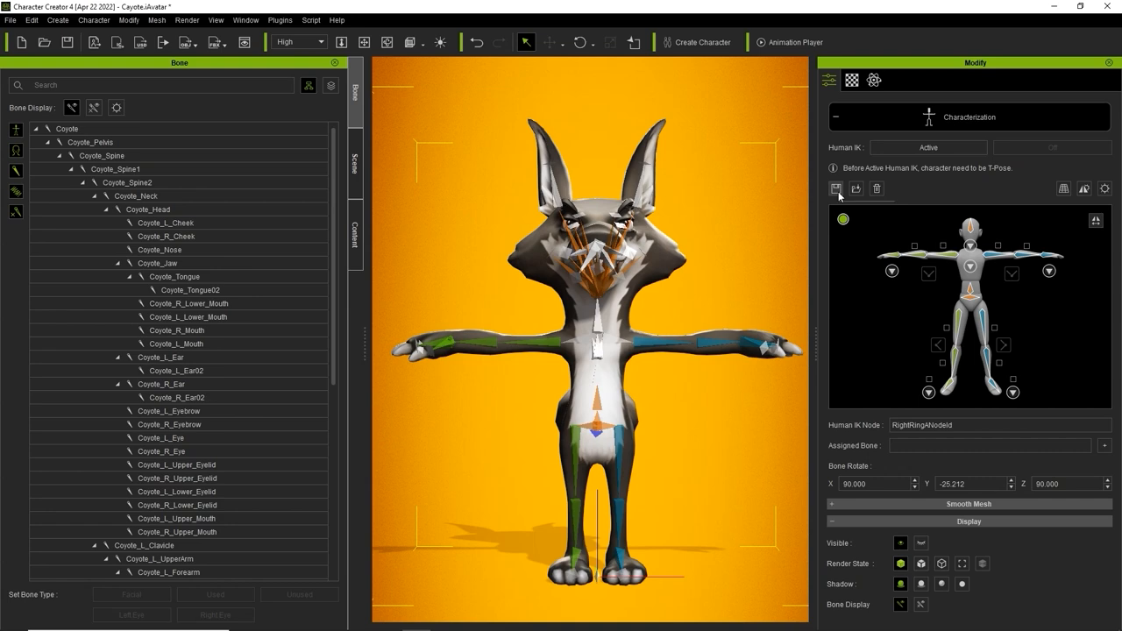
Save the coyote's bone mapping as HIK profile BoneData1 in the chosen save path.
{"action": "left_click", "coordinate": [834, 190]}
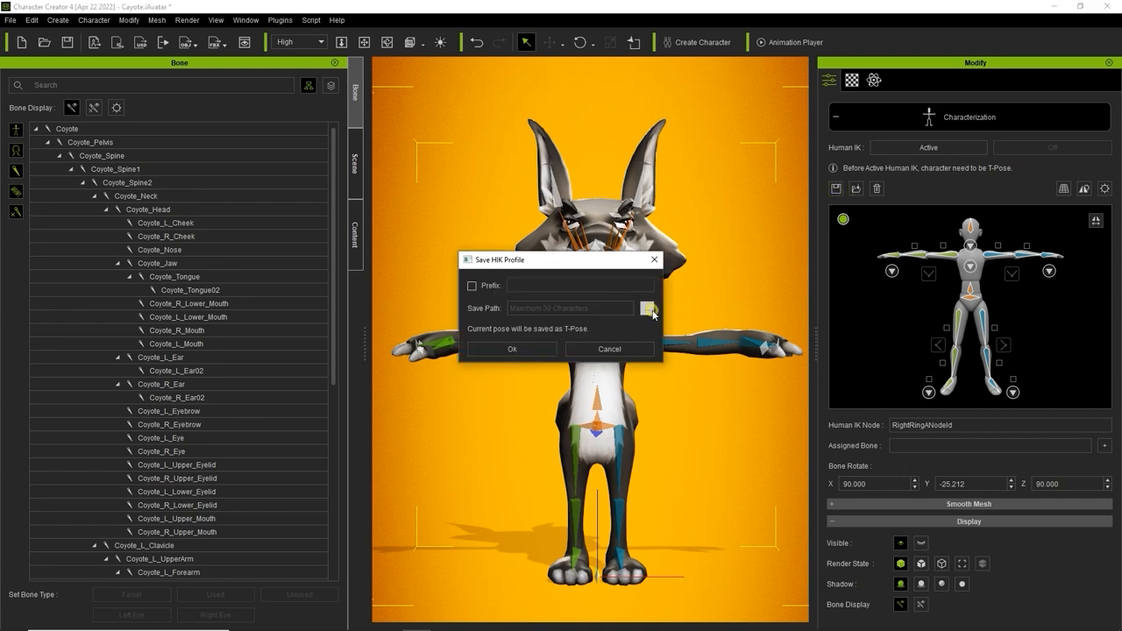
{"action": "left_click", "coordinate": [649, 309]}
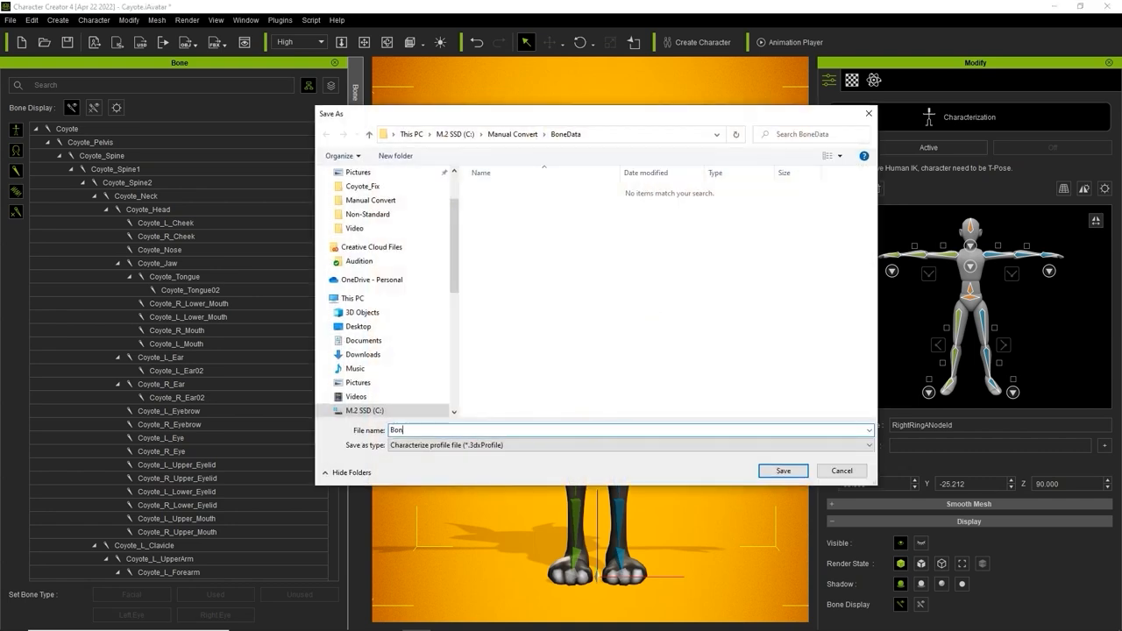
{"action": "type", "text": "BoneData1"}
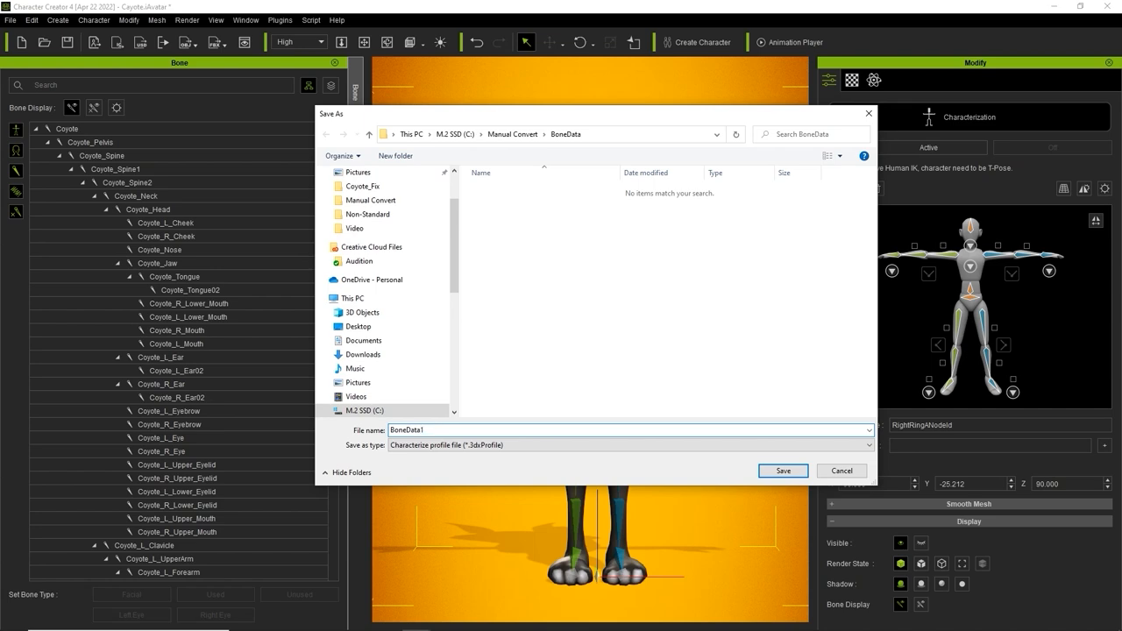
{"action": "left_click", "coordinate": [782, 469]}
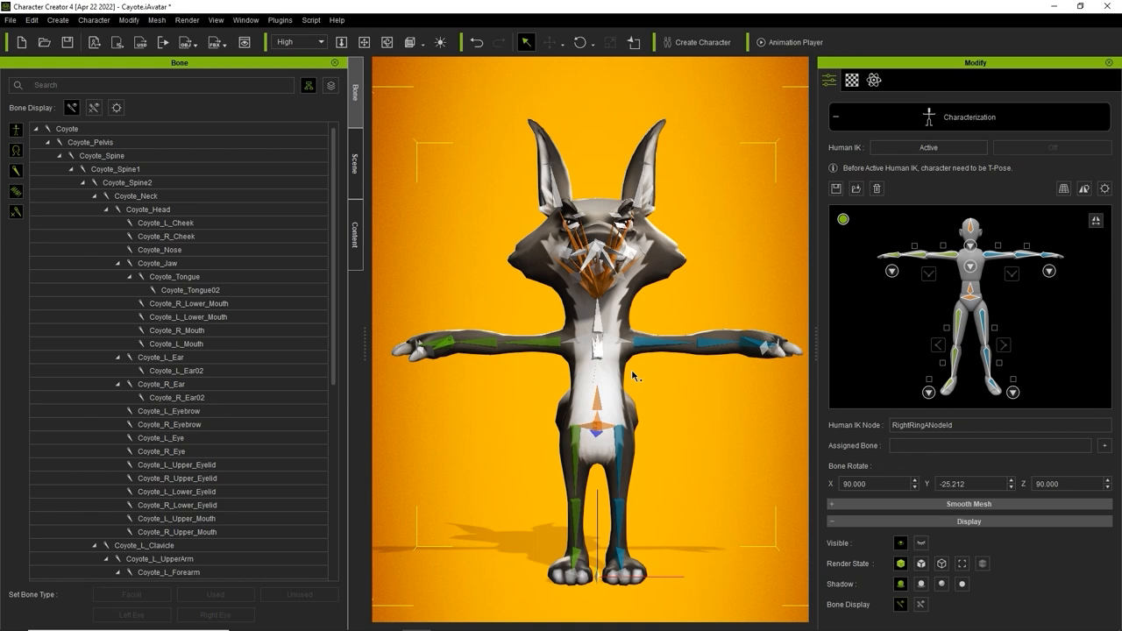
{"action": "mouse_move", "coordinate": [876, 189]}
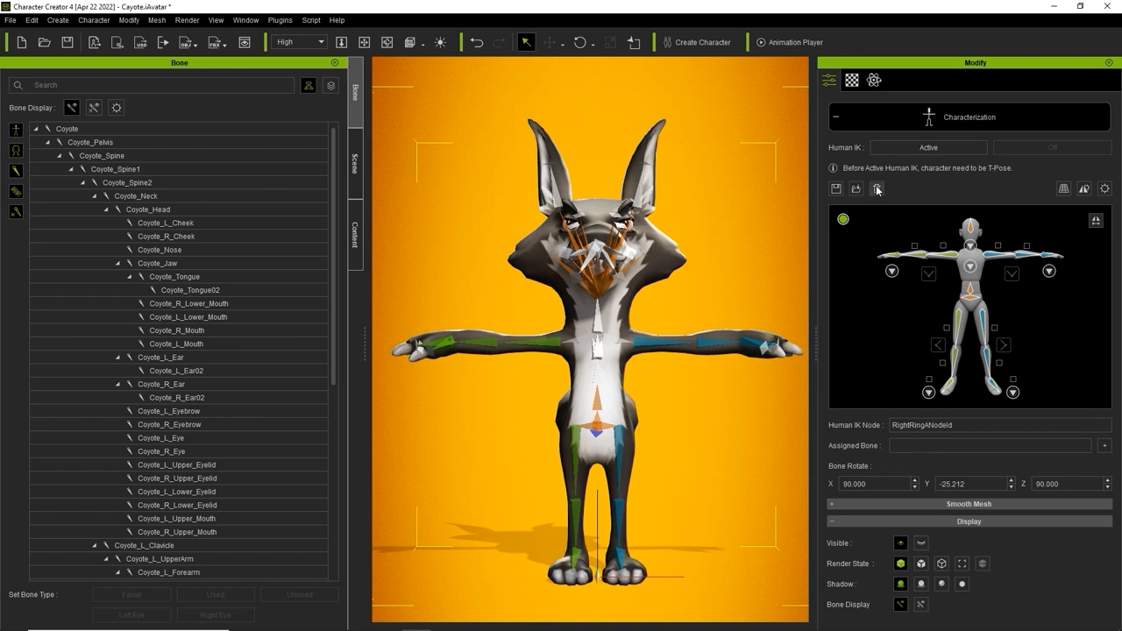
Turn Human IK off and browse the Custom profiles to BoneData1.3dxProfile.
{"action": "left_click", "coordinate": [876, 190]}
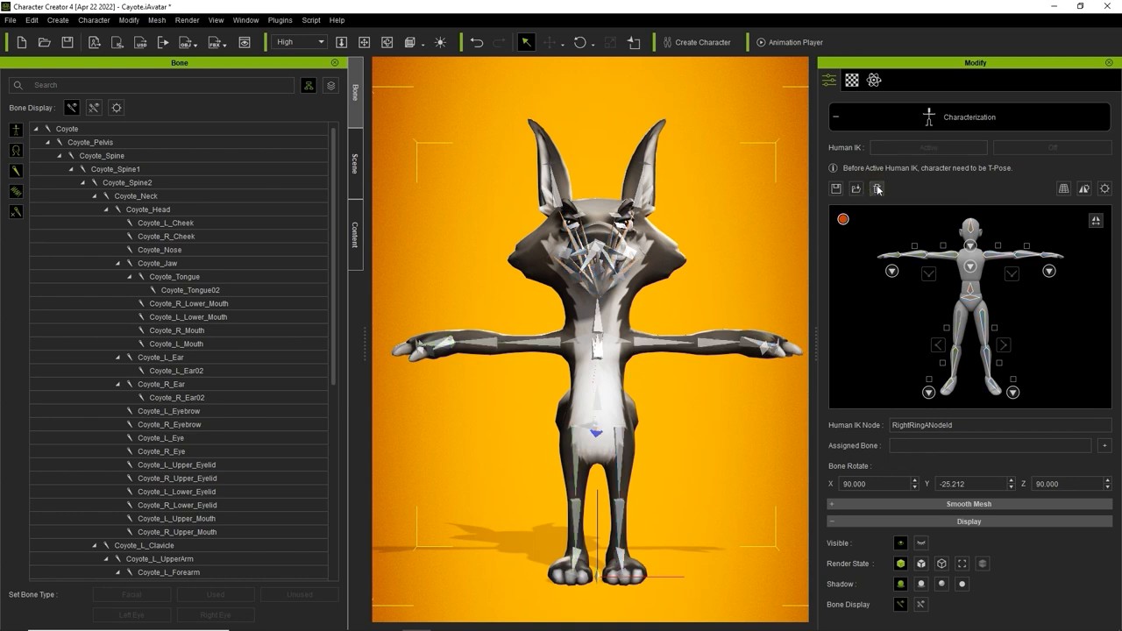
{"action": "mouse_move", "coordinate": [876, 189]}
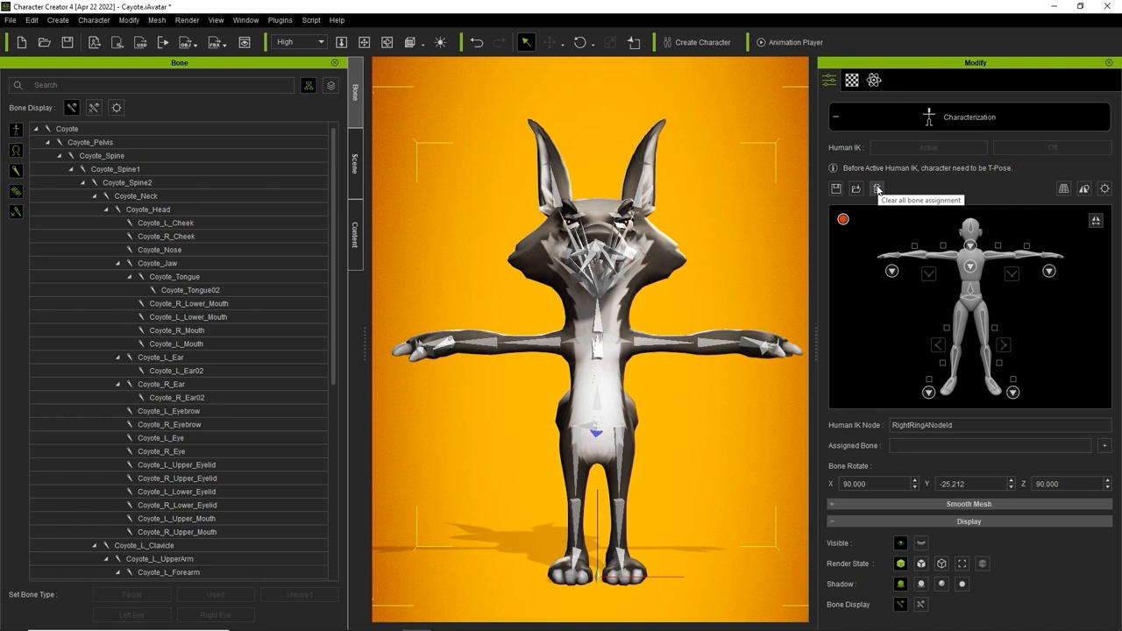
{"action": "left_click", "coordinate": [856, 189]}
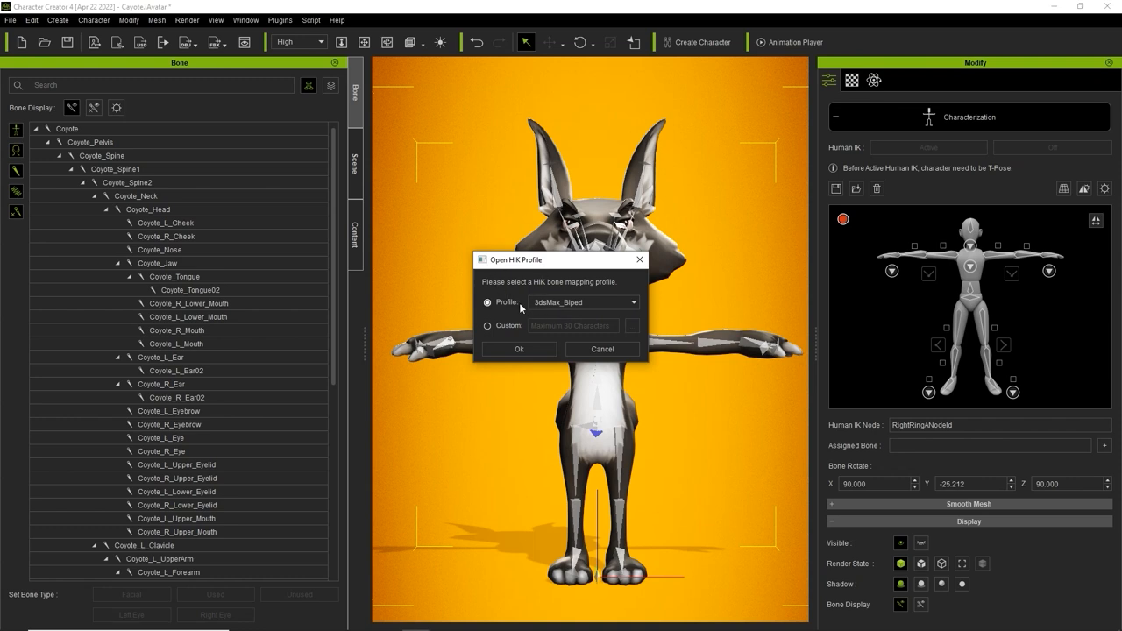
{"action": "left_click", "coordinate": [633, 302]}
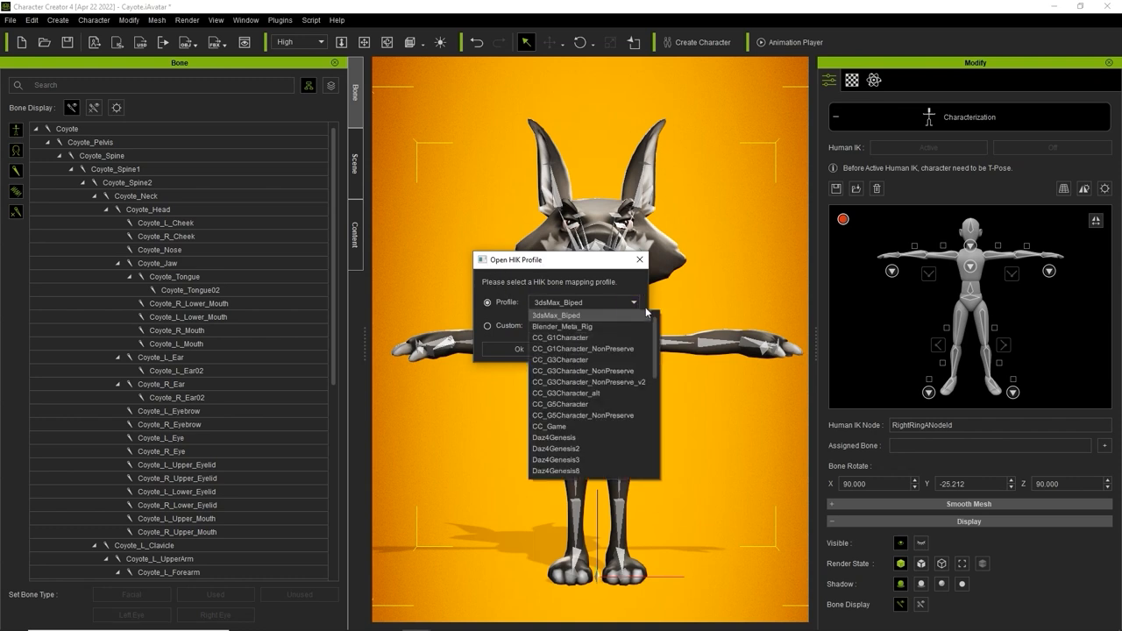
{"action": "scroll", "scroll_direction": "down", "scroll_amount": 3}
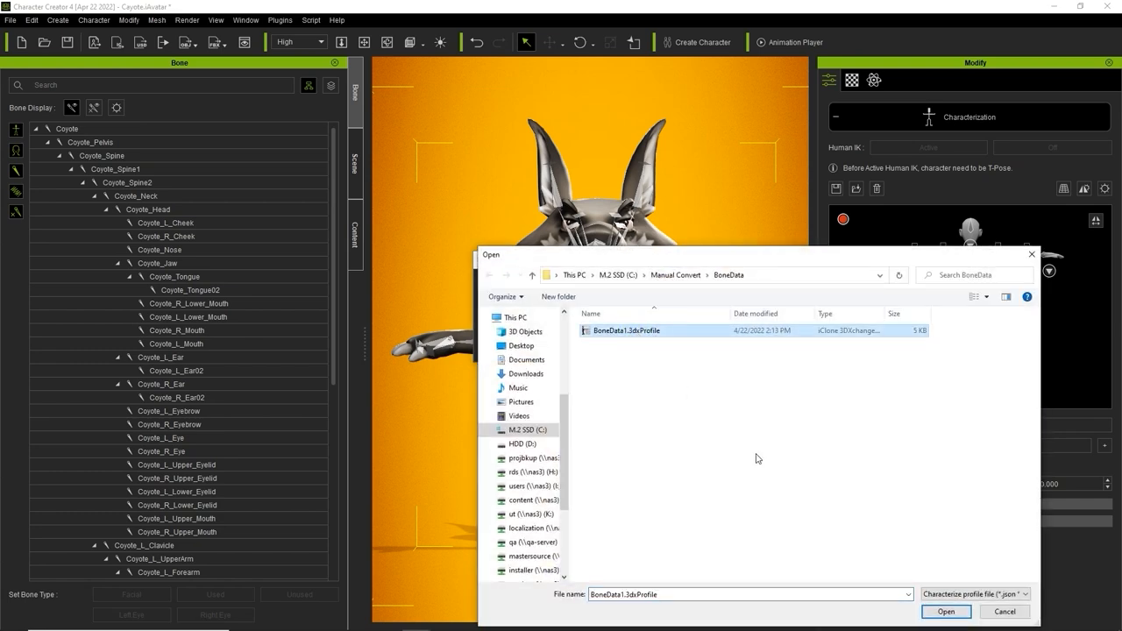
{"action": "left_click", "coordinate": [945, 610]}
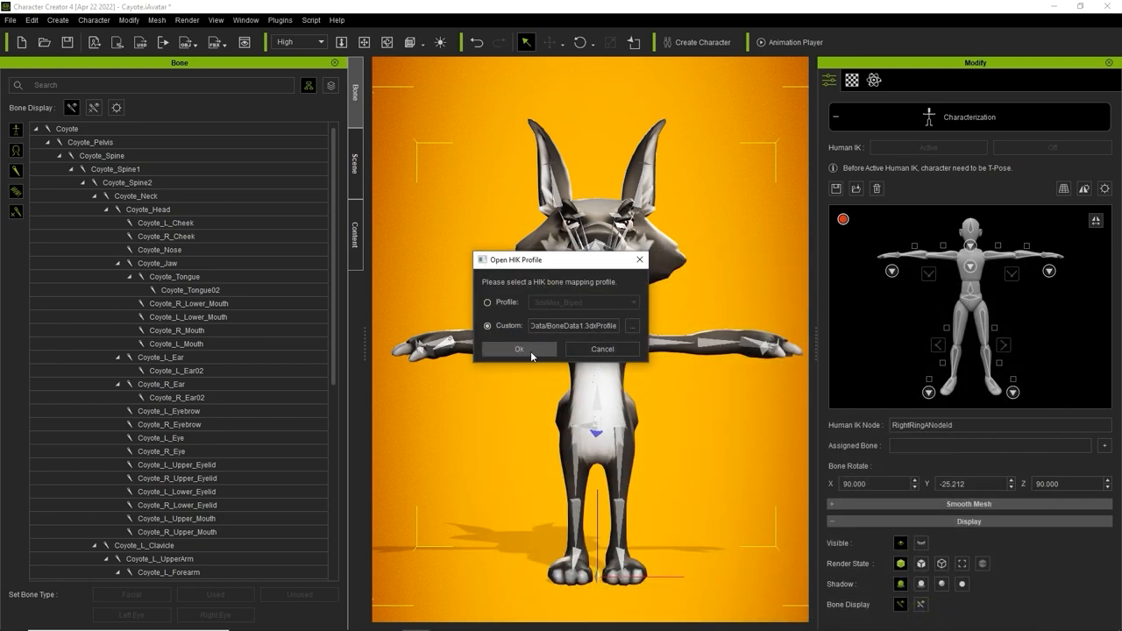
Load BoneData1 with Bone mapping kept checked, applying it to the coyote.
{"action": "left_click", "coordinate": [518, 348]}
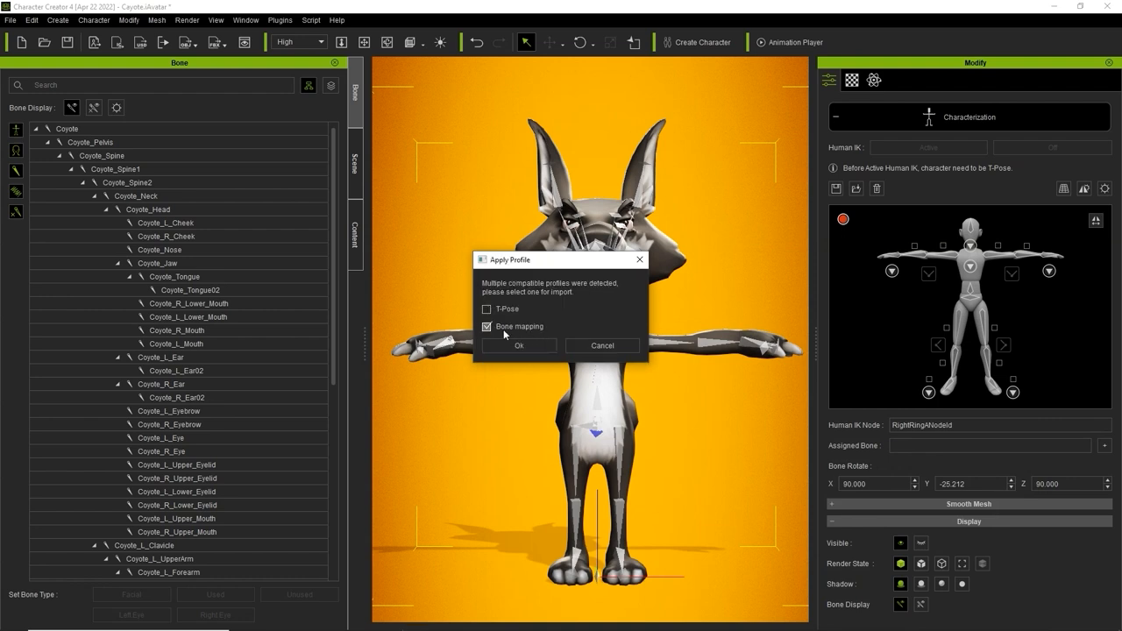
{"action": "left_click", "coordinate": [519, 345]}
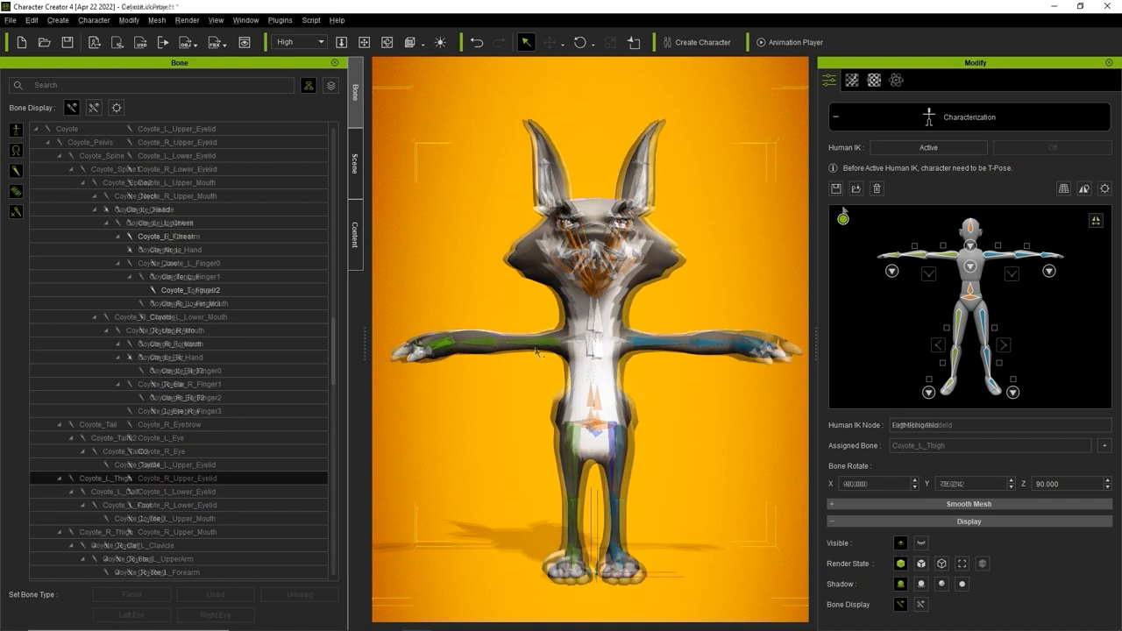
Activate Human IK, leave Characterization, and bring up the Animation Player for testing.
{"action": "left_click", "coordinate": [927, 147]}
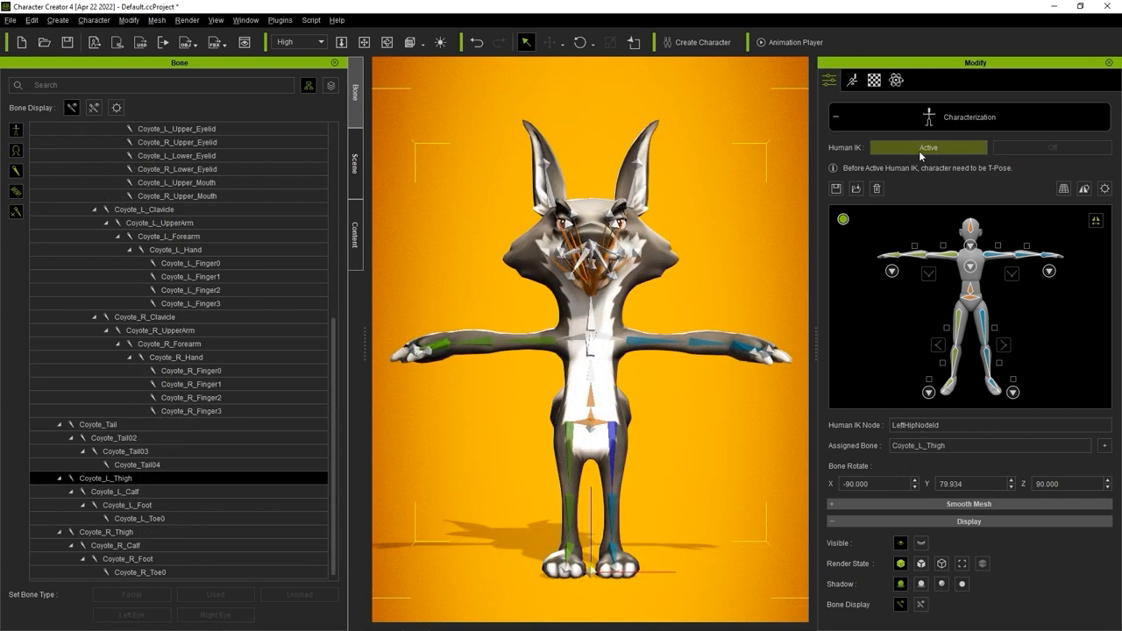
{"action": "left_click", "coordinate": [927, 147]}
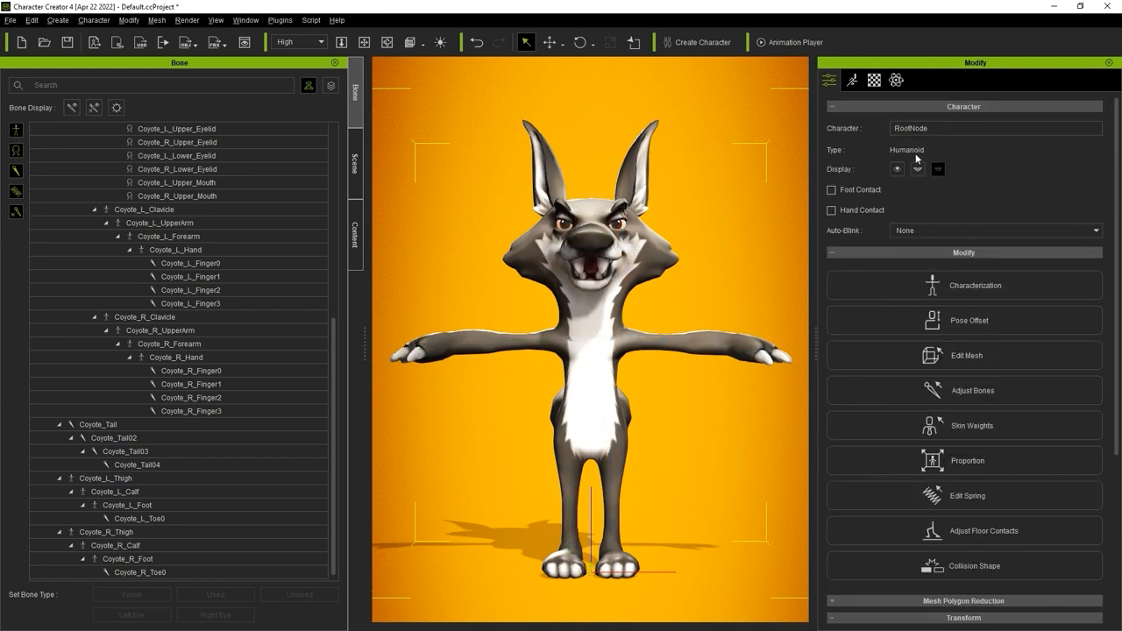
{"action": "mouse_move", "coordinate": [888, 164]}
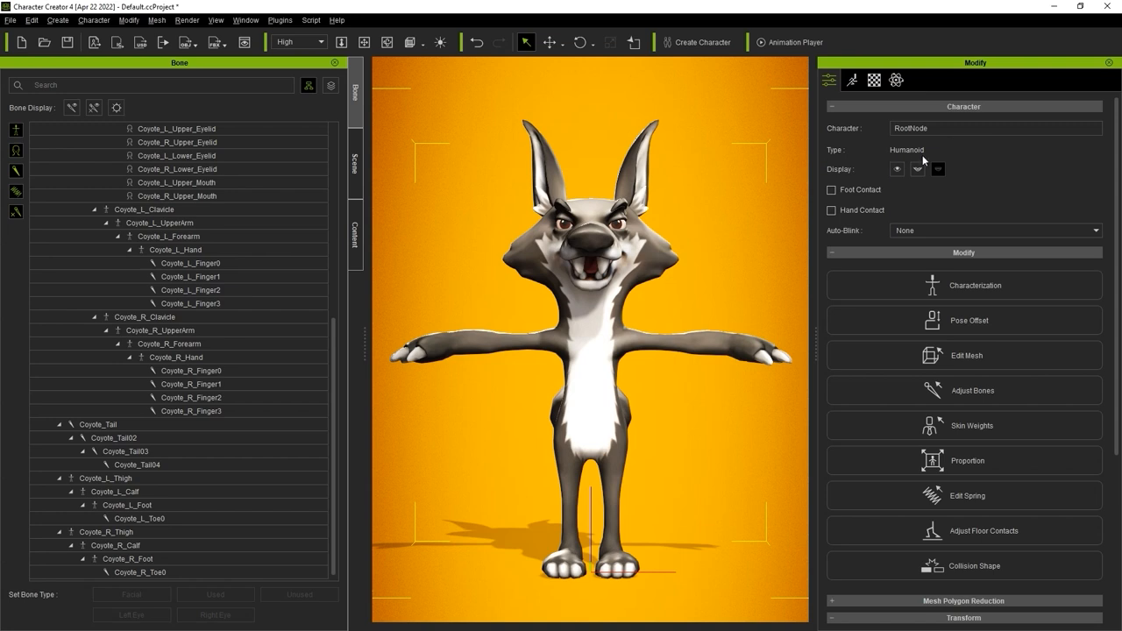
{"action": "left_click", "coordinate": [795, 42]}
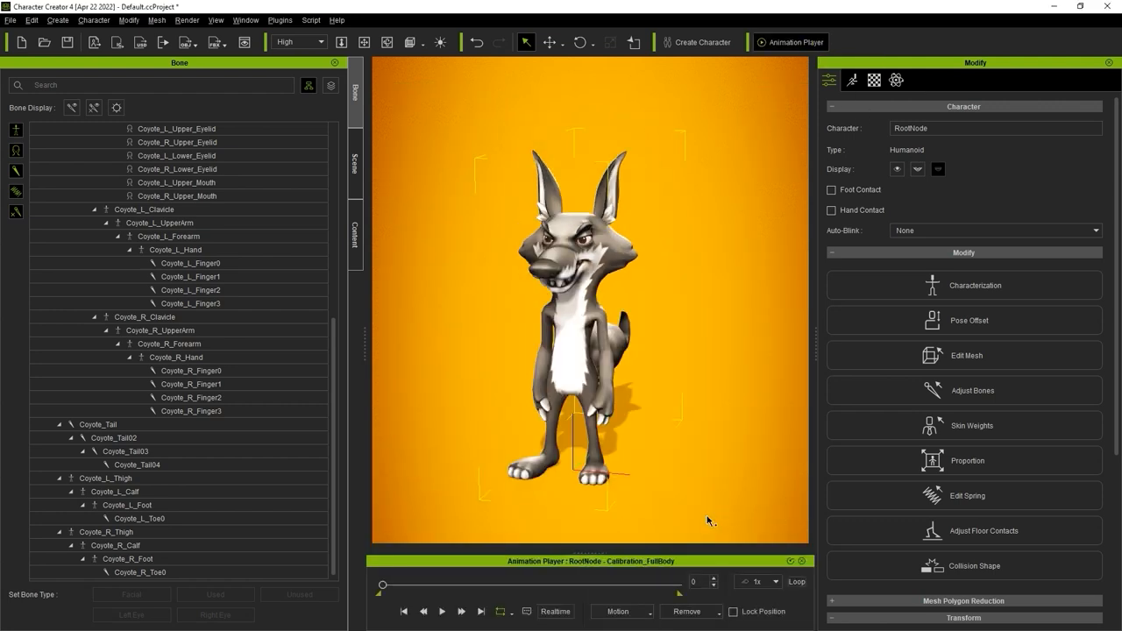
Play the Calibration_FullBody motion on the coyote, then stop playback.
{"action": "left_click", "coordinate": [441, 609]}
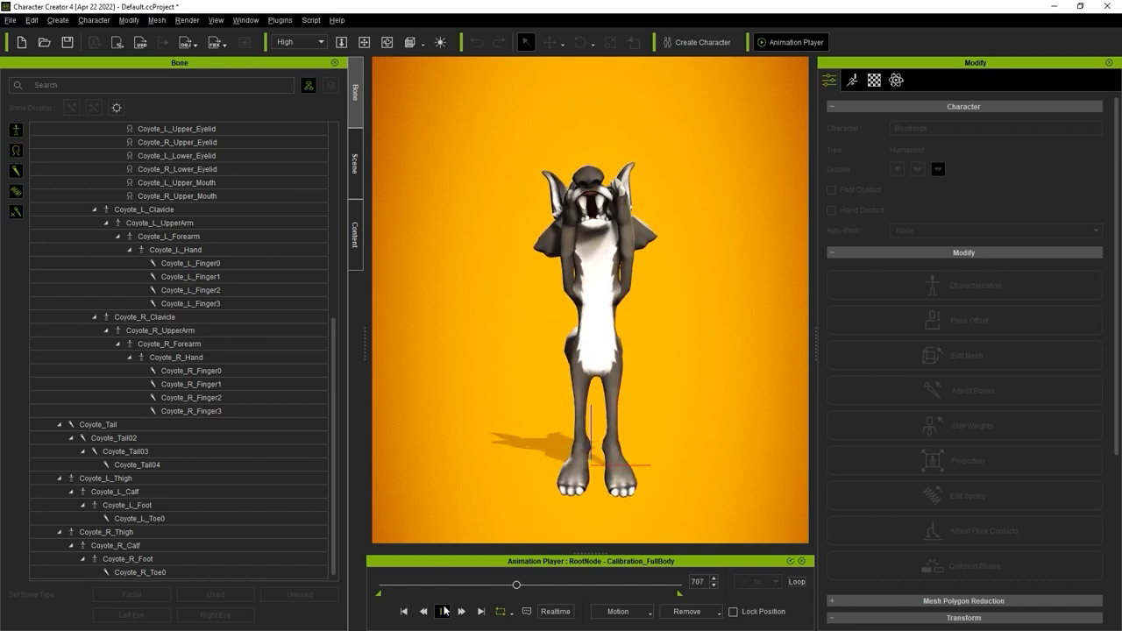
{"action": "left_click", "coordinate": [446, 610]}
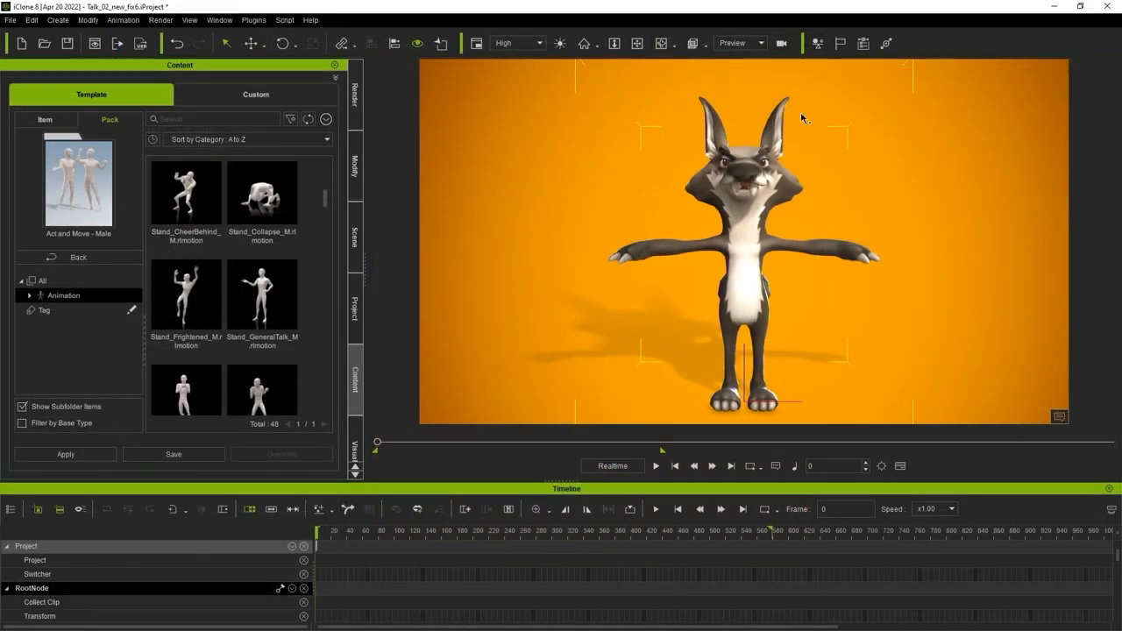
Apply the Stand_GeneralTalk motion from the Content panel to the coyote, then stop playback.
{"action": "left_click_drag", "start_coordinate": [261, 294], "coordinate": [628, 308]}
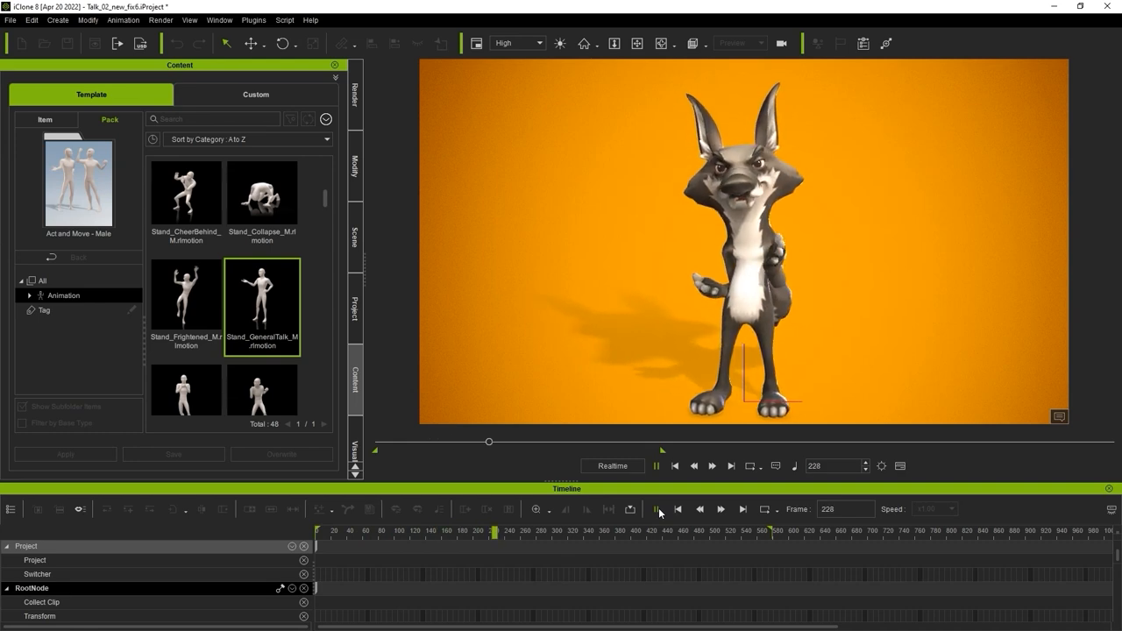
{"action": "left_click", "coordinate": [655, 508]}
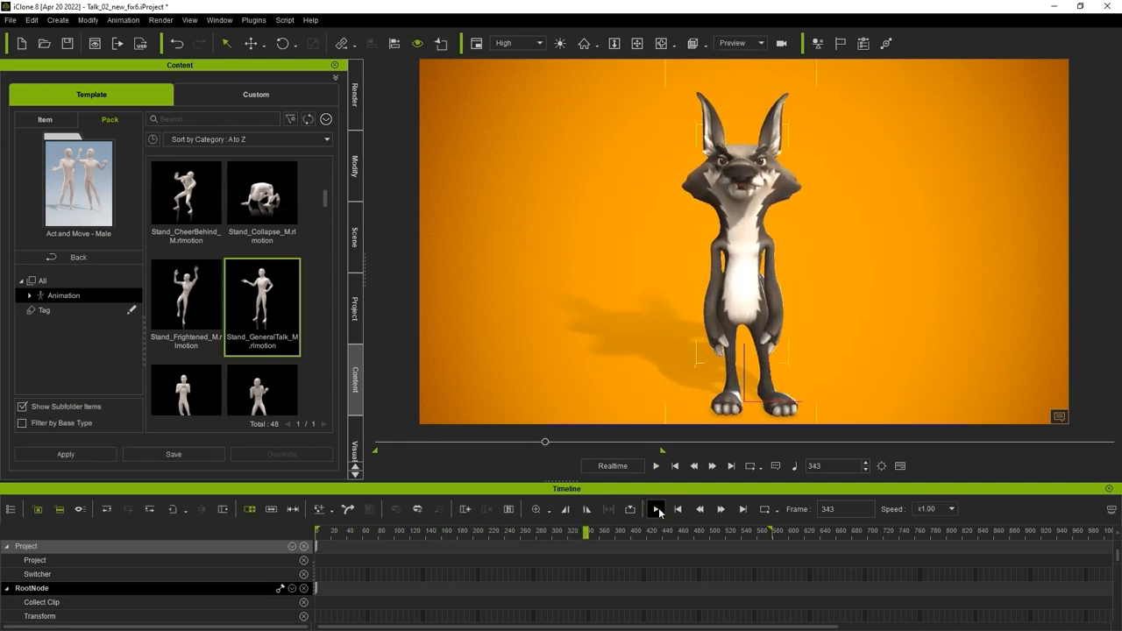